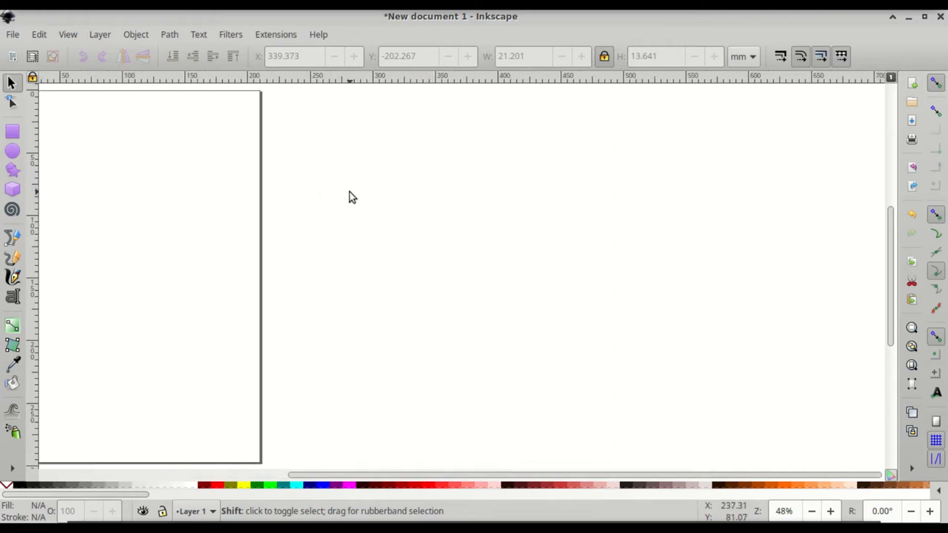
# - Draw a large circle with a thin black outline and no fill using the Ellipse tool
pyautogui.hscroll(3)
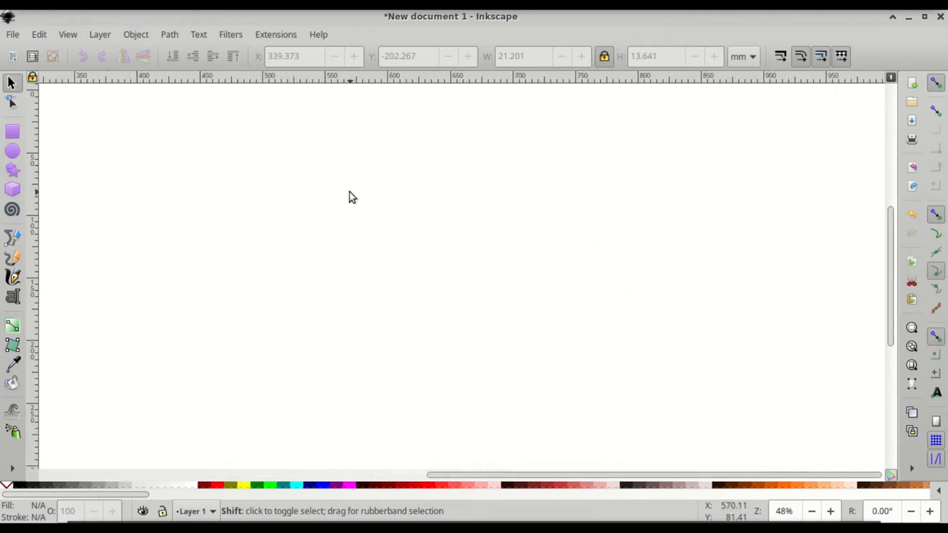
pyautogui.moveTo(13, 152)
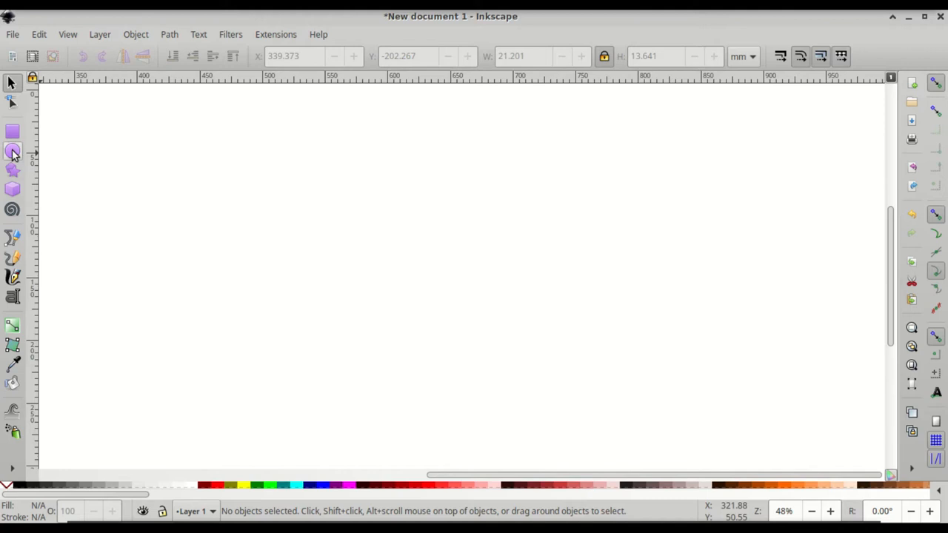
pyautogui.moveTo(12, 152)
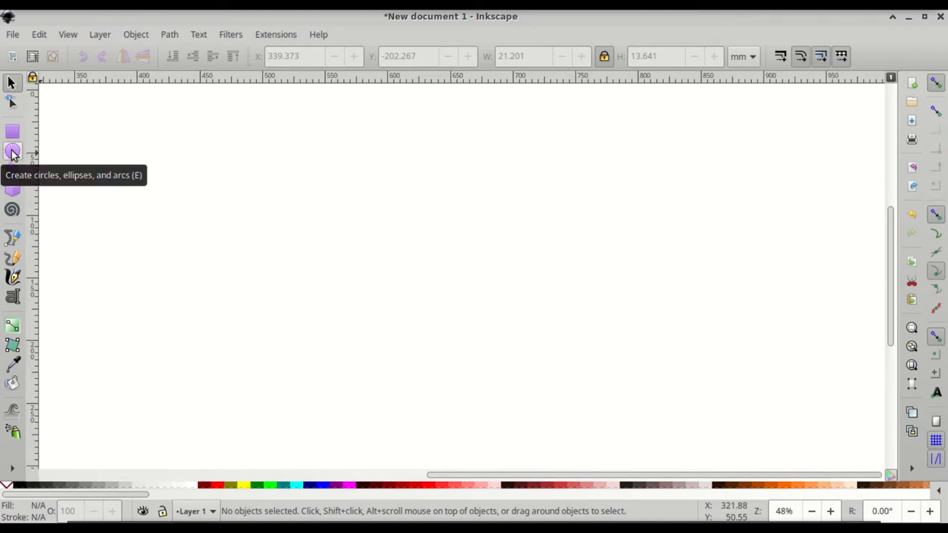
pyautogui.moveTo(71, 169)
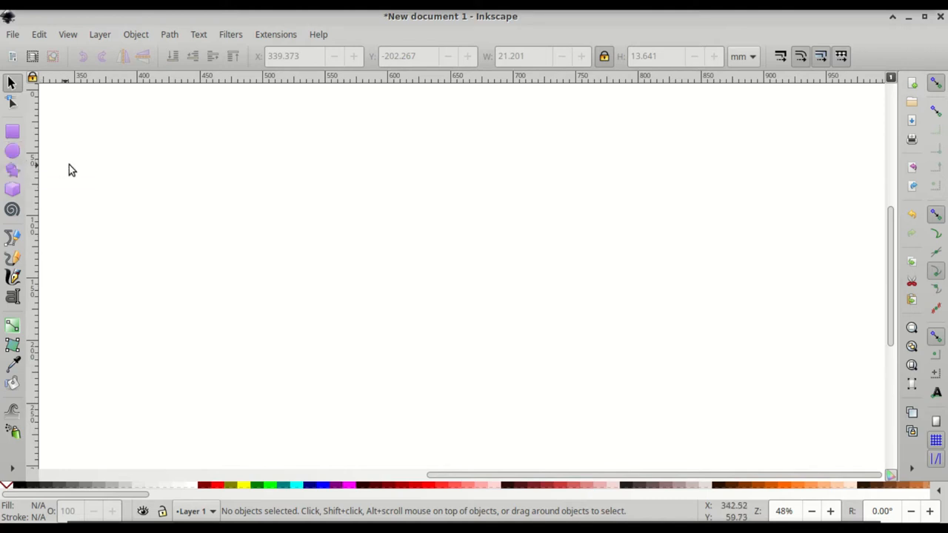
pyautogui.click(13, 151)
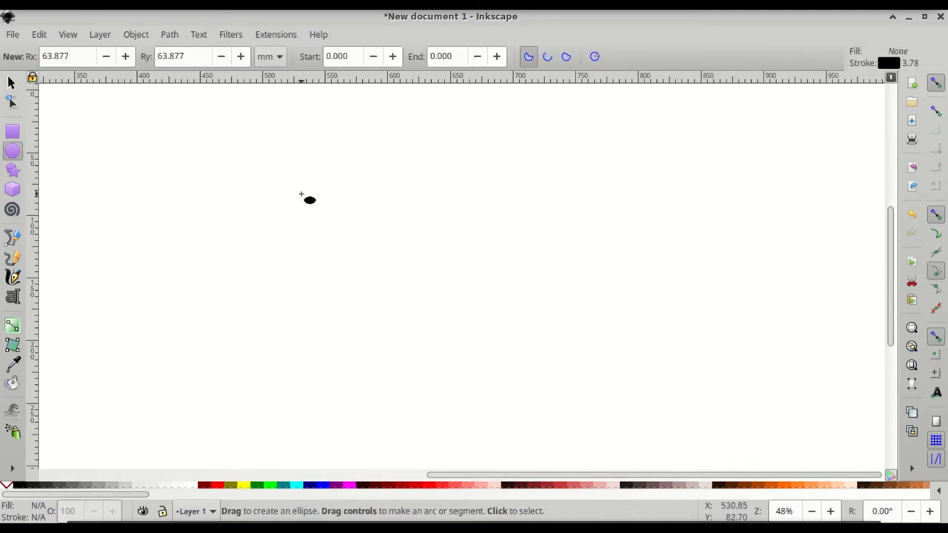
pyautogui.moveTo(300, 195); pyautogui.dragTo(373, 209)
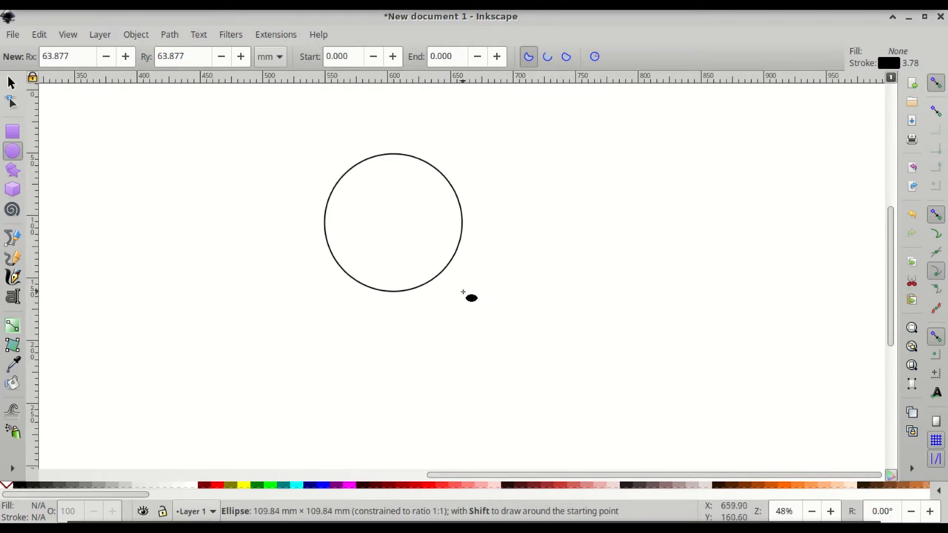
pyautogui.moveTo(463, 297); pyautogui.dragTo(559, 363)
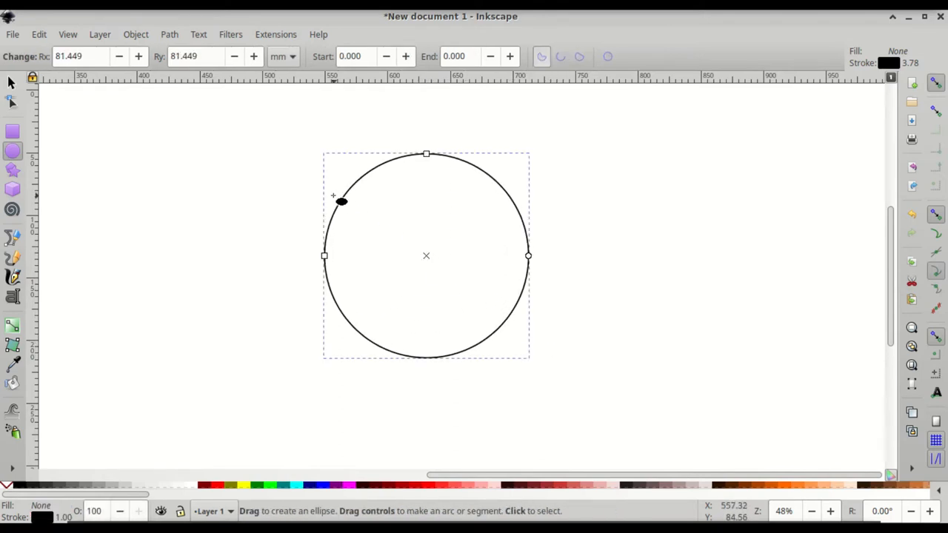
pyautogui.moveTo(7, 82)
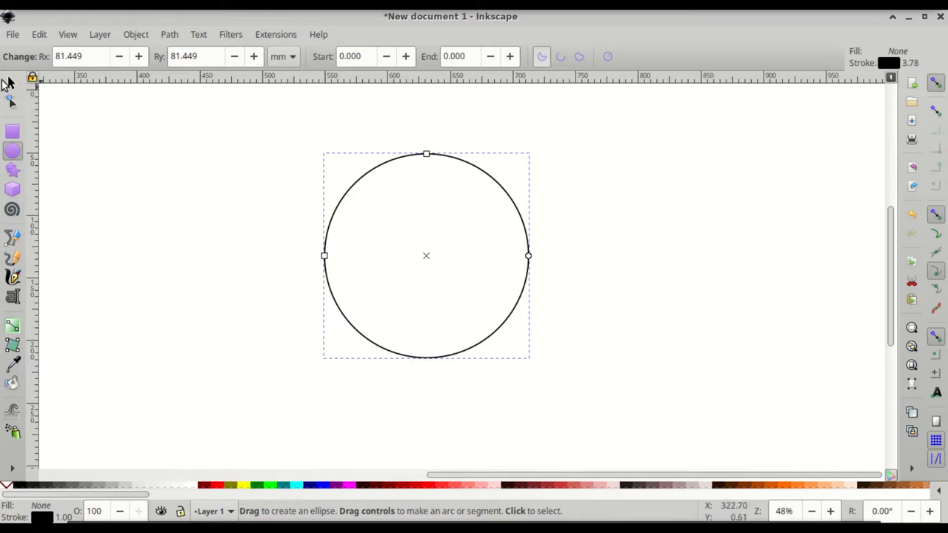
pyautogui.moveTo(145, 41)
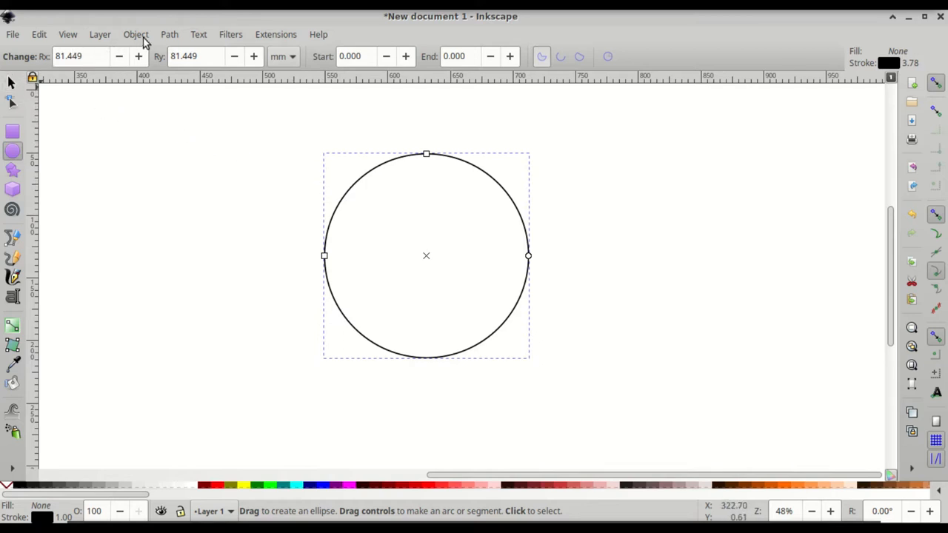
# - In Fill and Stroke, remove the circle's stroke, give it flat fill, and set opacity to 50%
pyautogui.click(136, 35)
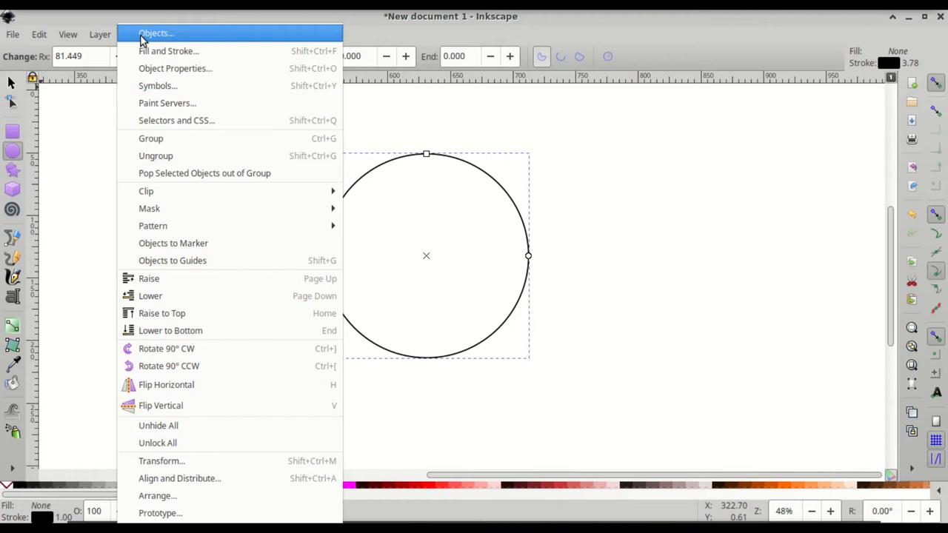
pyautogui.click(169, 51)
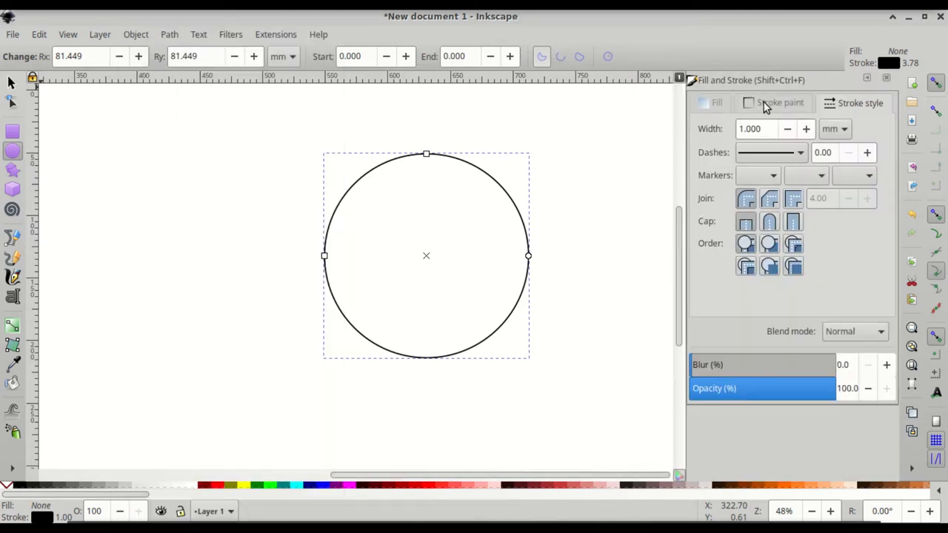
pyautogui.click(779, 102)
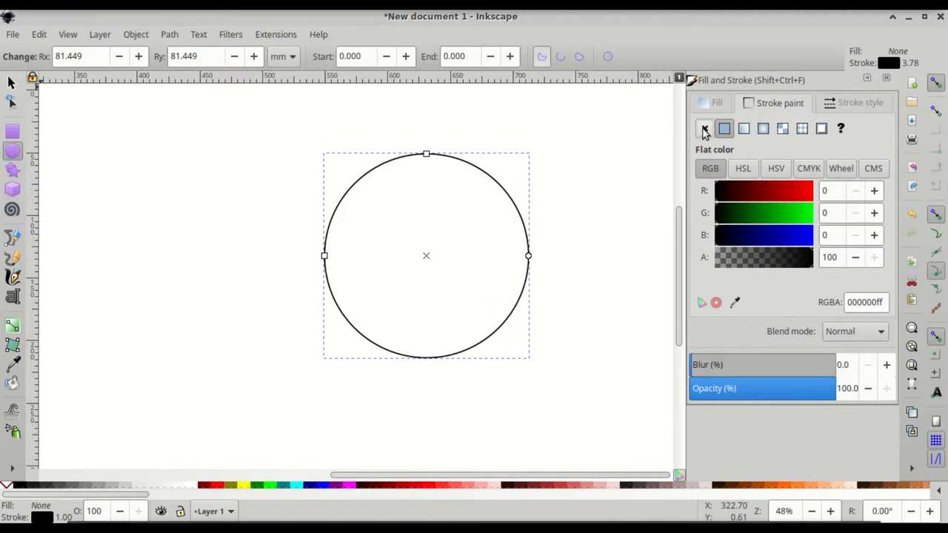
pyautogui.click(704, 128)
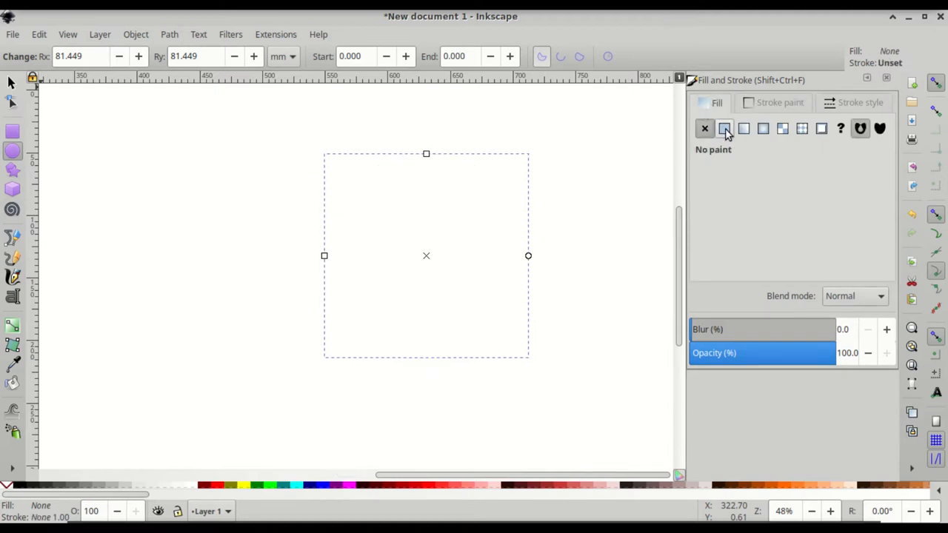
pyautogui.click(724, 128)
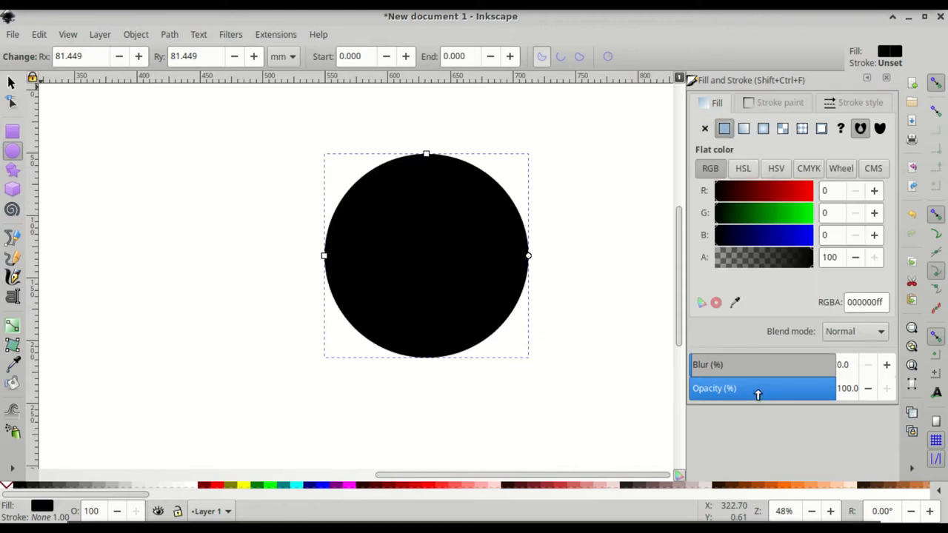
pyautogui.moveTo(829, 388); pyautogui.dragTo(755, 388)
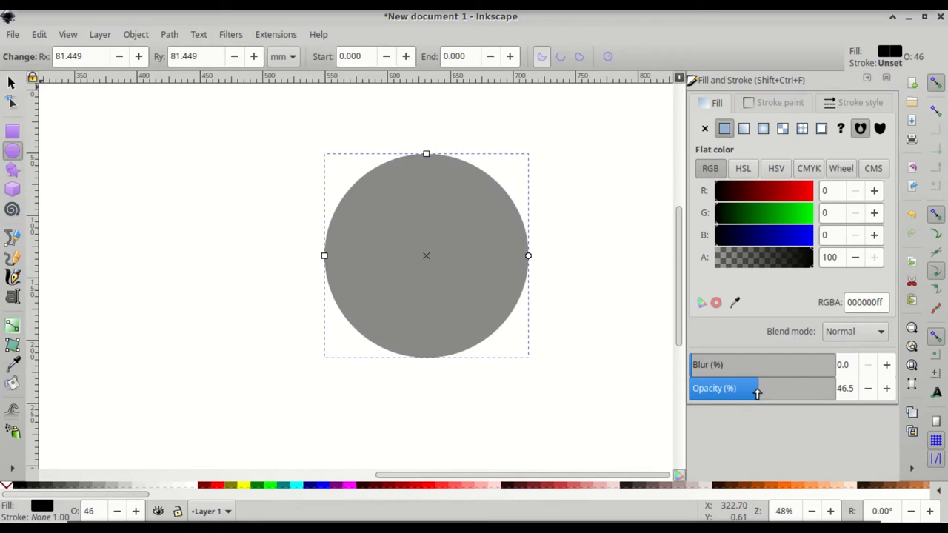
pyautogui.moveTo(756, 388); pyautogui.dragTo(759, 388)
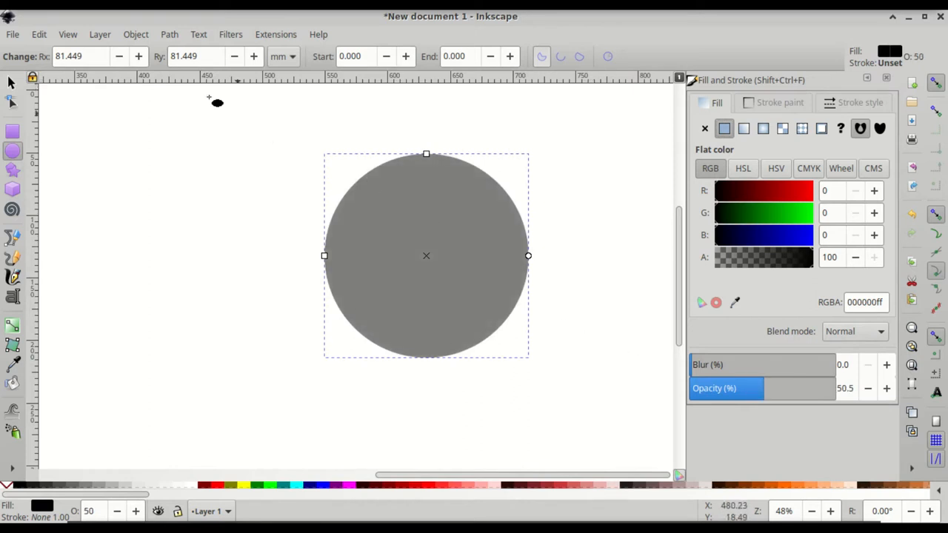
pyautogui.moveTo(163, 39)
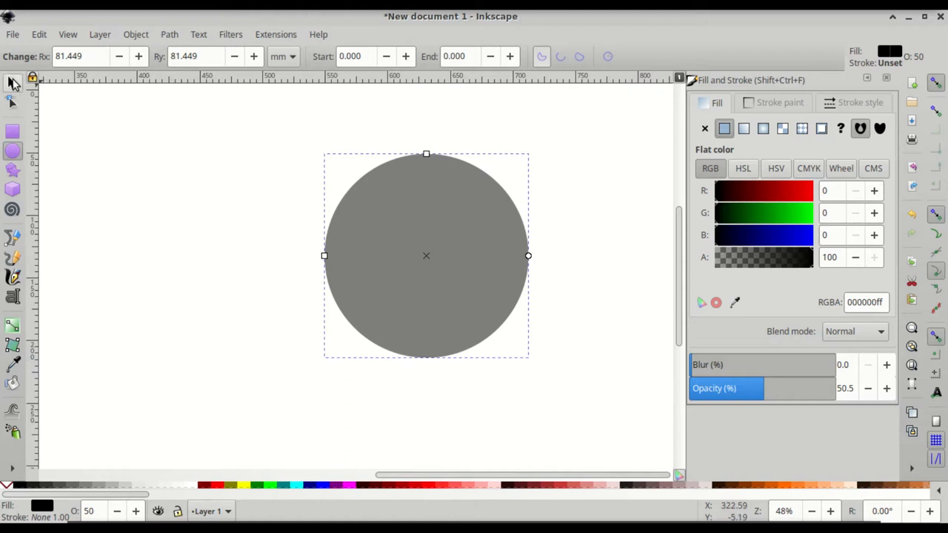
pyautogui.moveTo(12, 83)
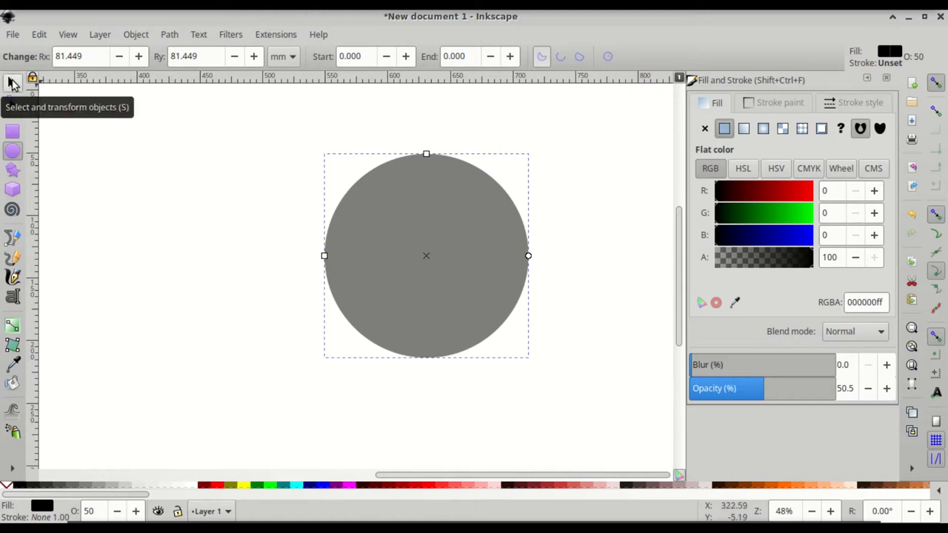
# - Set the circle's width to 200 mm with proportions locked, making it 200 × 200 mm
pyautogui.click(11, 82)
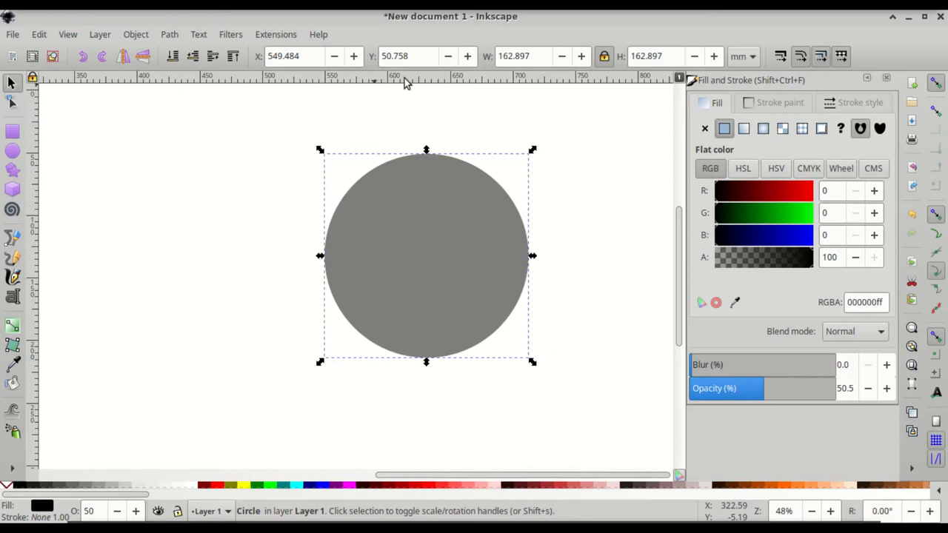
pyautogui.moveTo(604, 56)
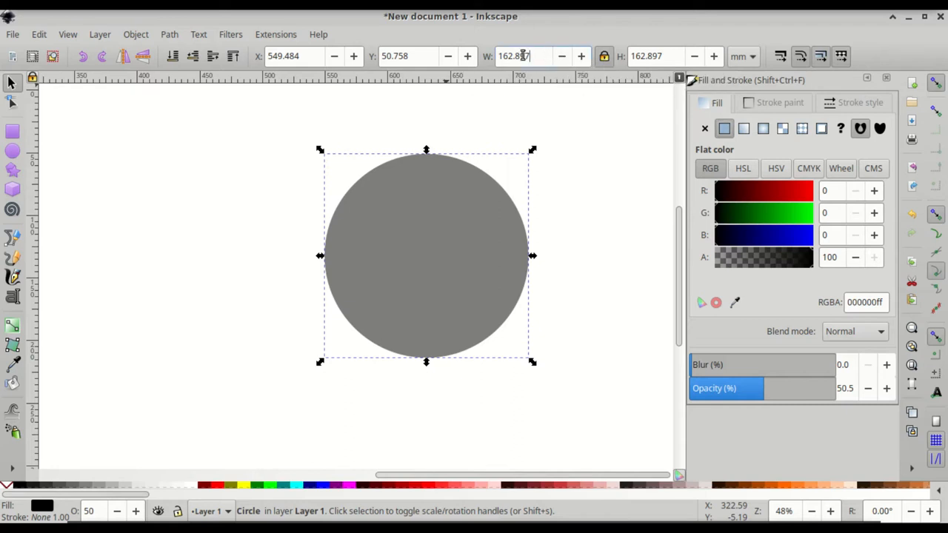
pyautogui.tripleClick(516, 55)
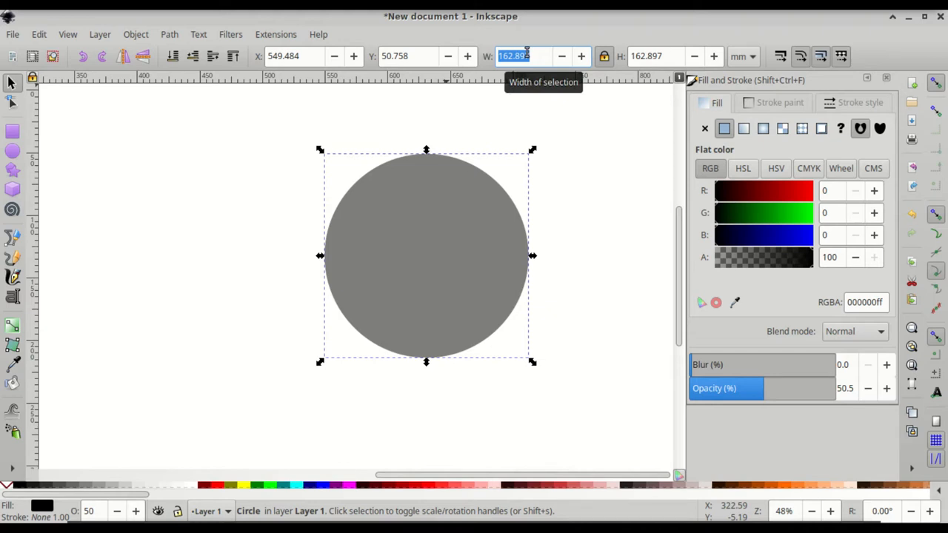
pyautogui.write('200')
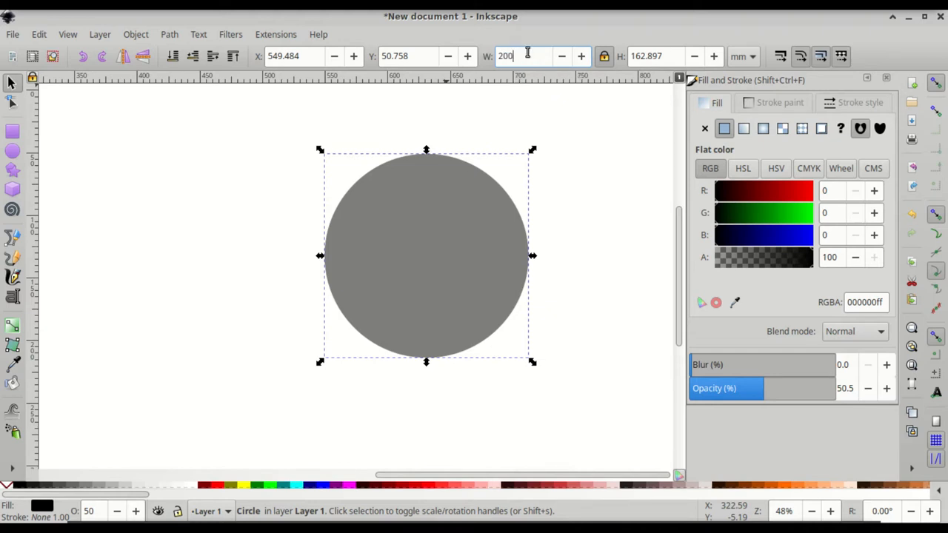
pyautogui.moveTo(527, 56)
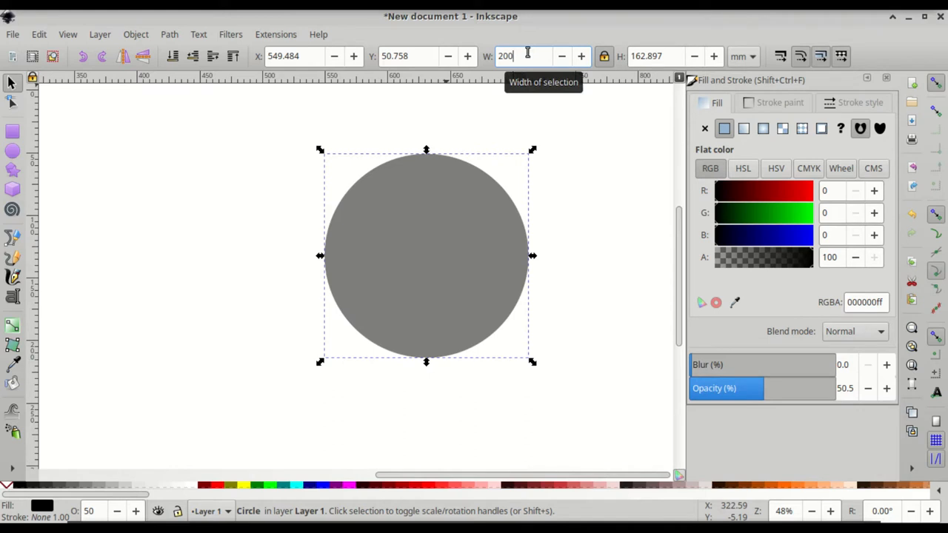
pyautogui.press('Return')
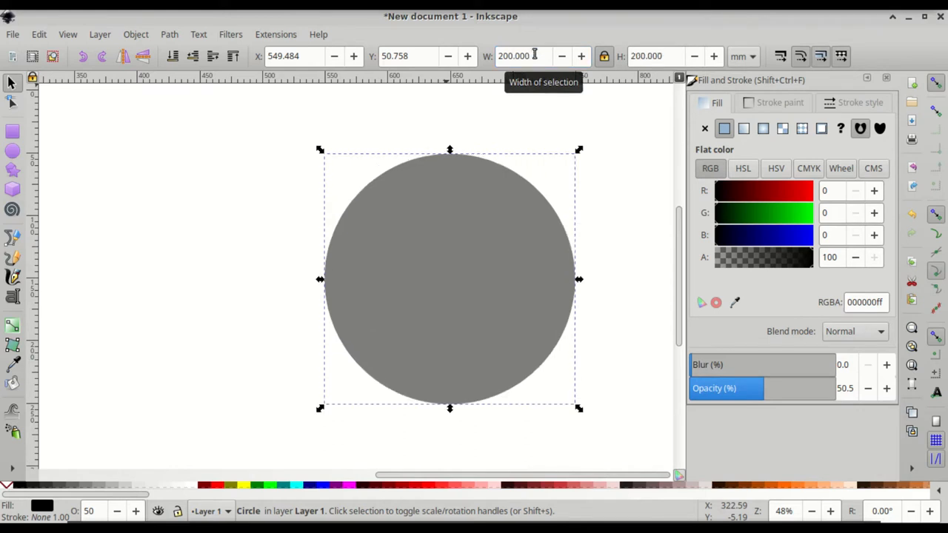
pyautogui.moveTo(503, 126)
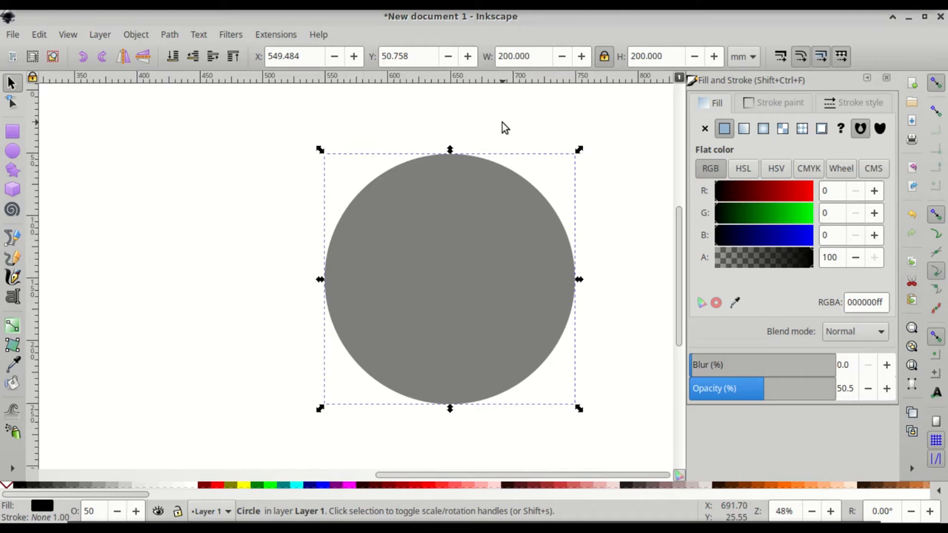
pyautogui.moveTo(433, 211)
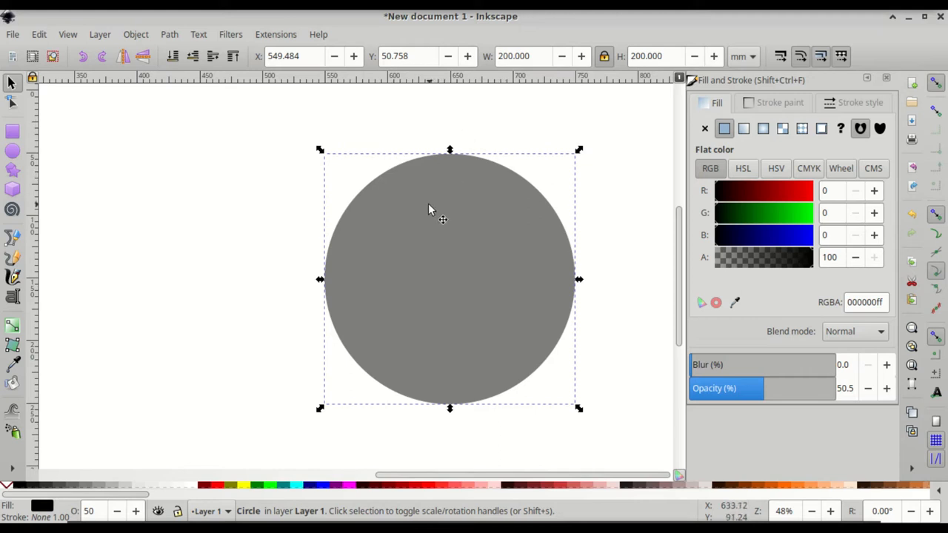
pyautogui.moveTo(452, 243)
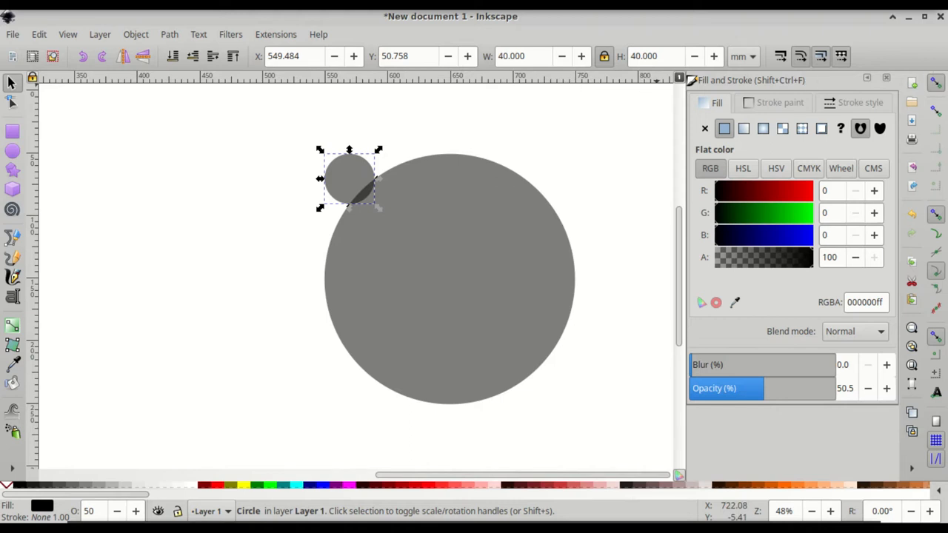
pyautogui.moveTo(935, 82)
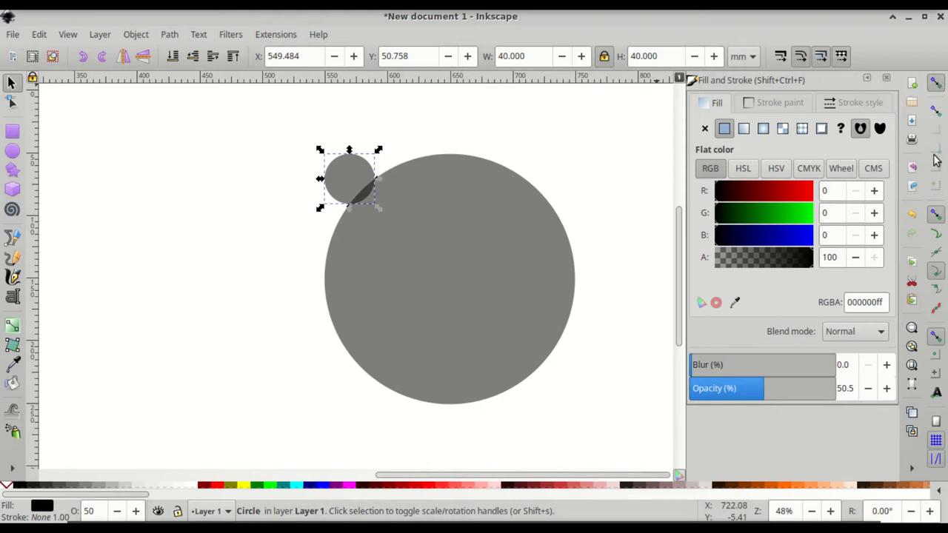
pyautogui.moveTo(935, 272)
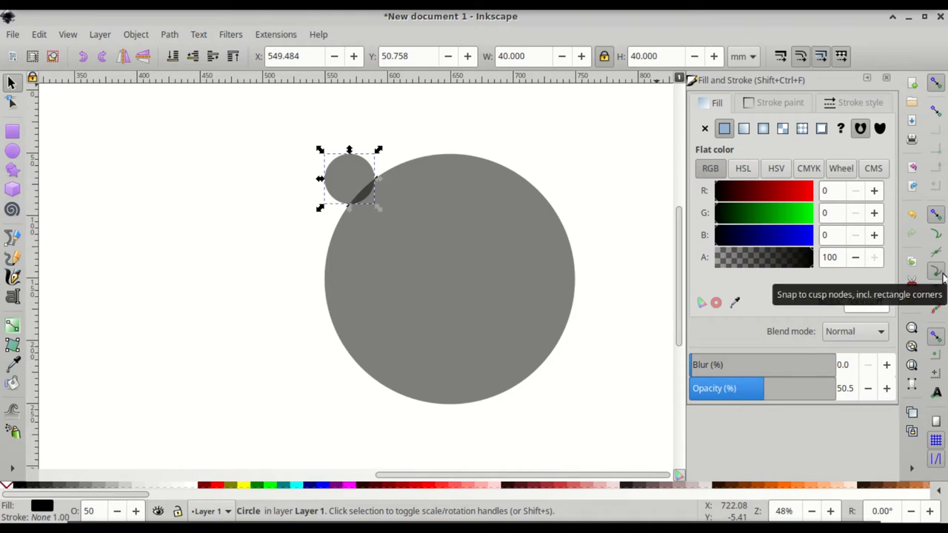
pyautogui.moveTo(936, 289)
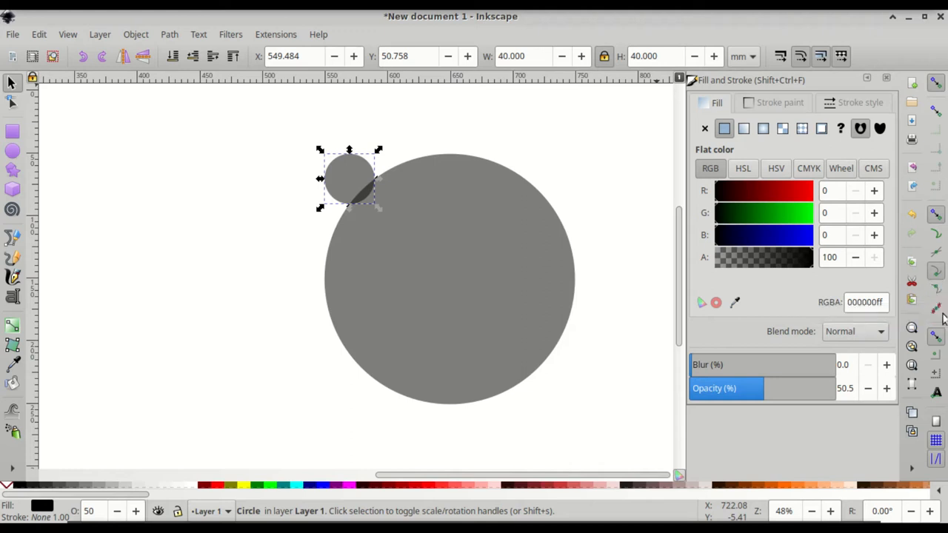
pyautogui.moveTo(935, 374)
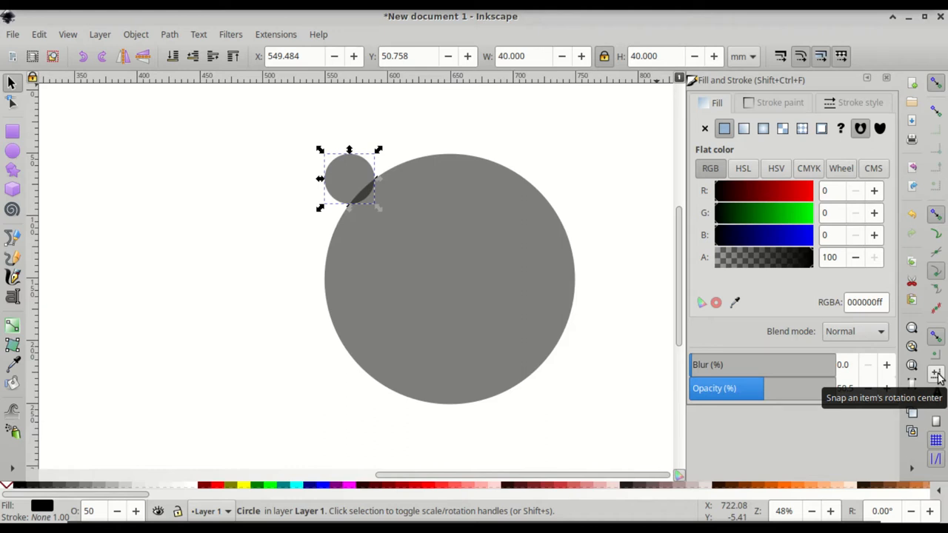
pyautogui.moveTo(377, 169)
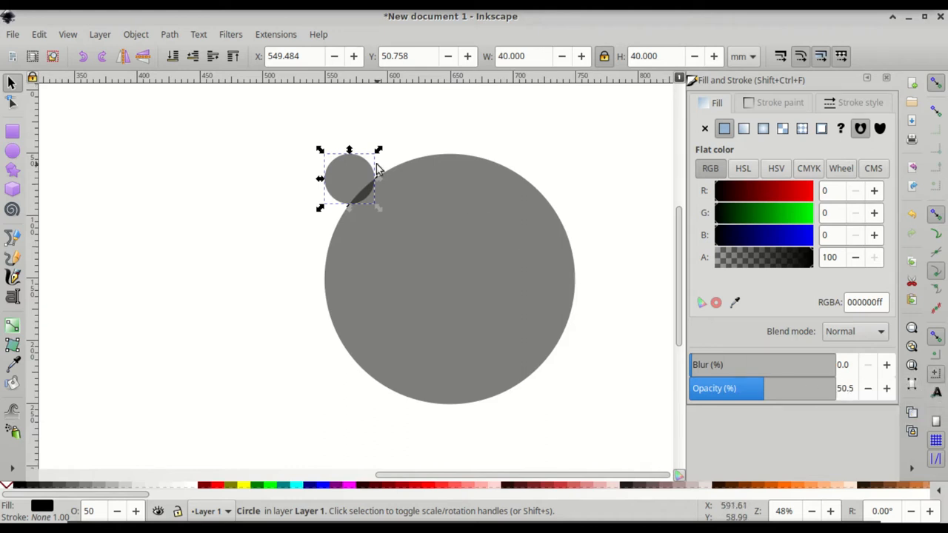
# - Drag the 40 mm disc onto the big circle until it snaps to its centre
pyautogui.moveTo(348, 178); pyautogui.dragTo(374, 200)
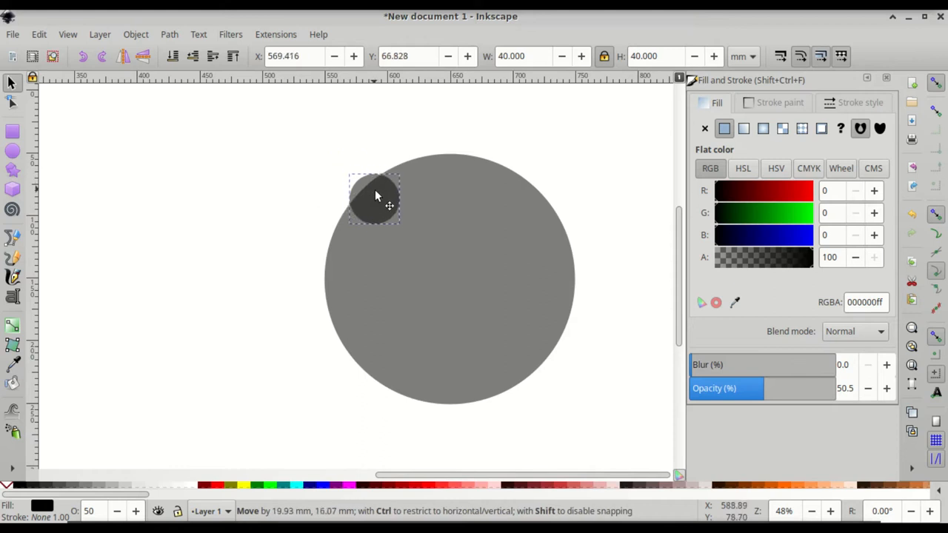
pyautogui.moveTo(373, 198); pyautogui.dragTo(435, 269)
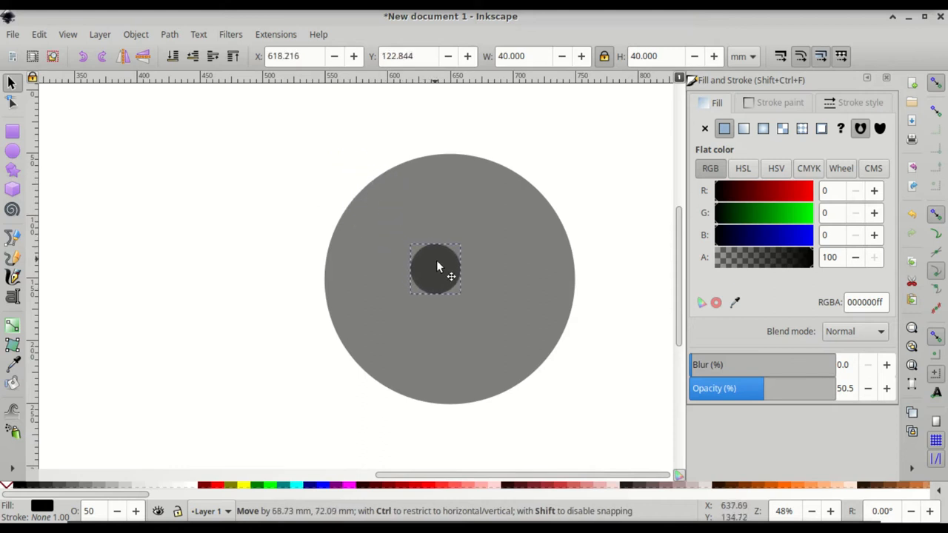
pyautogui.moveTo(435, 268); pyautogui.dragTo(450, 282)
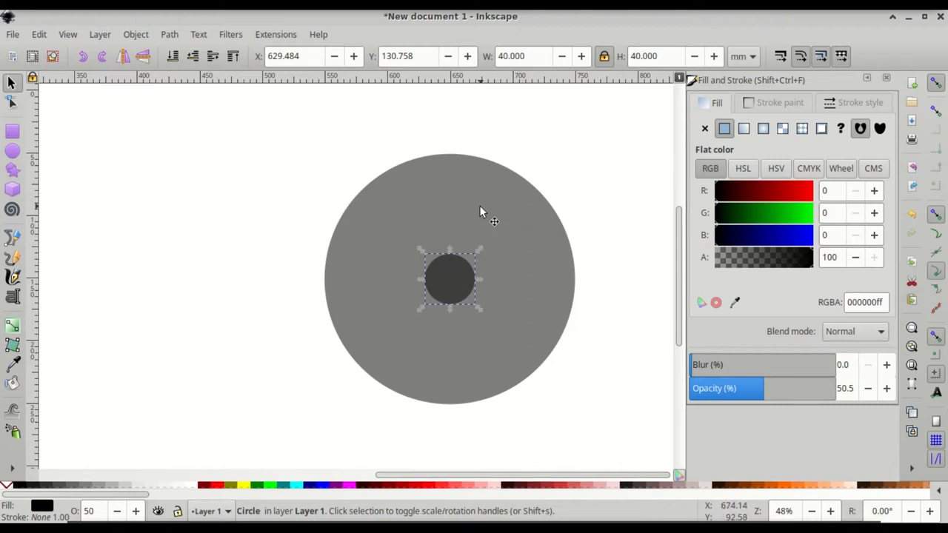
pyautogui.moveTo(459, 233)
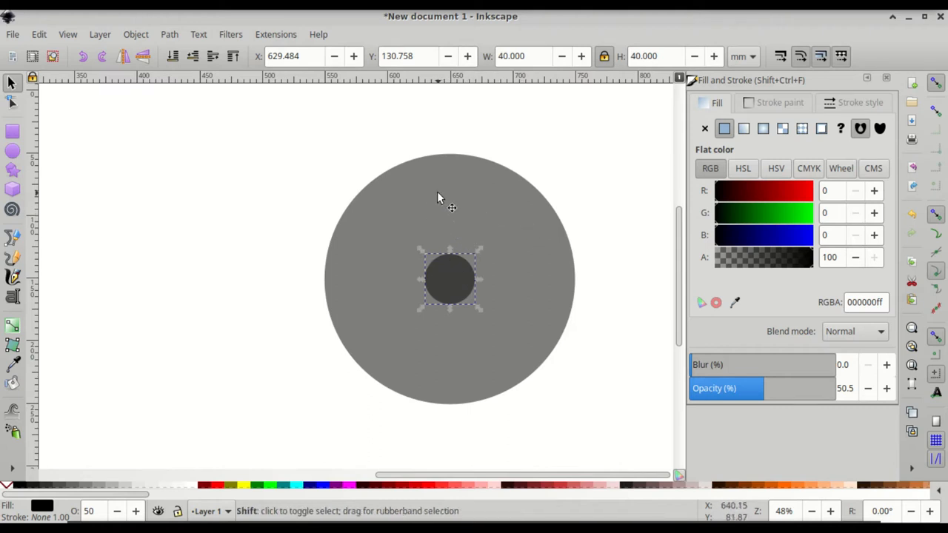
# - Shift-click the 200 mm circle to add it to the 40 mm disc's selection
pyautogui.click(425, 207)
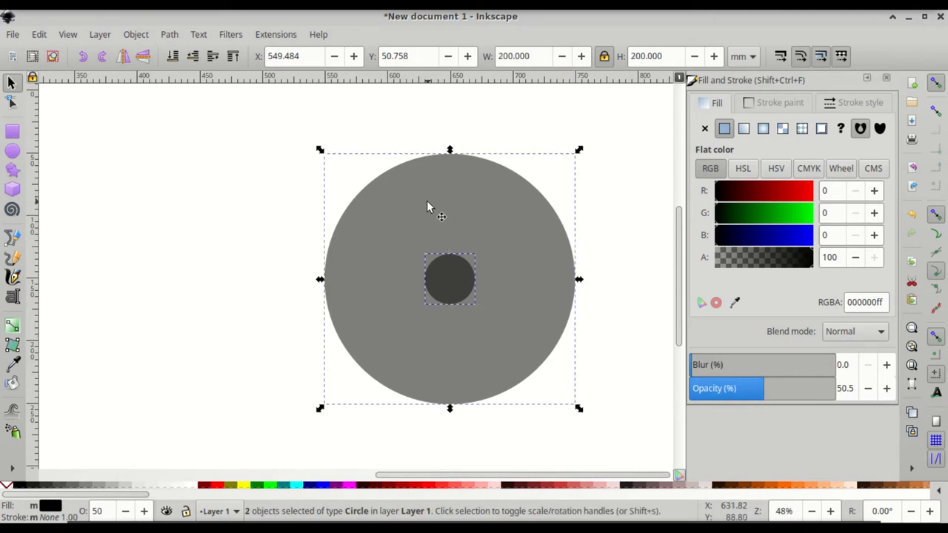
pyautogui.moveTo(433, 215)
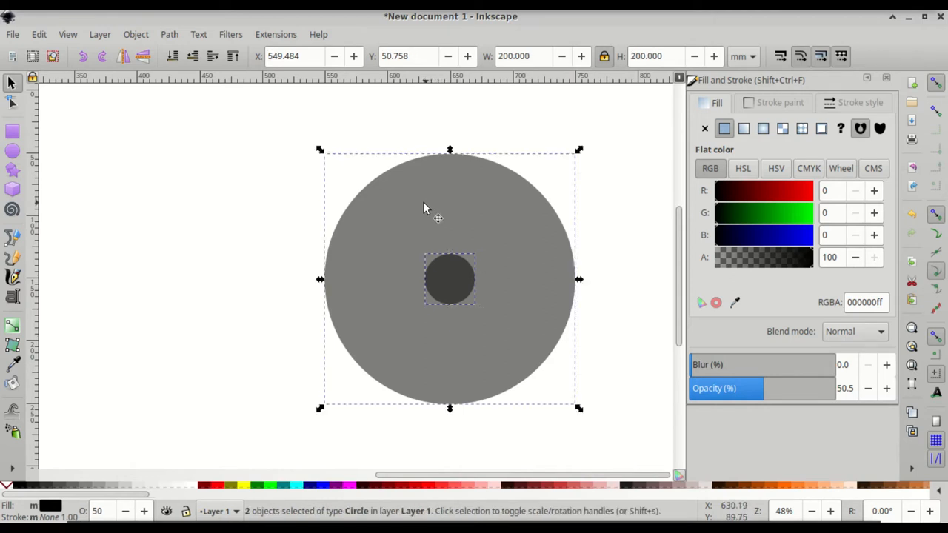
pyautogui.moveTo(13, 152)
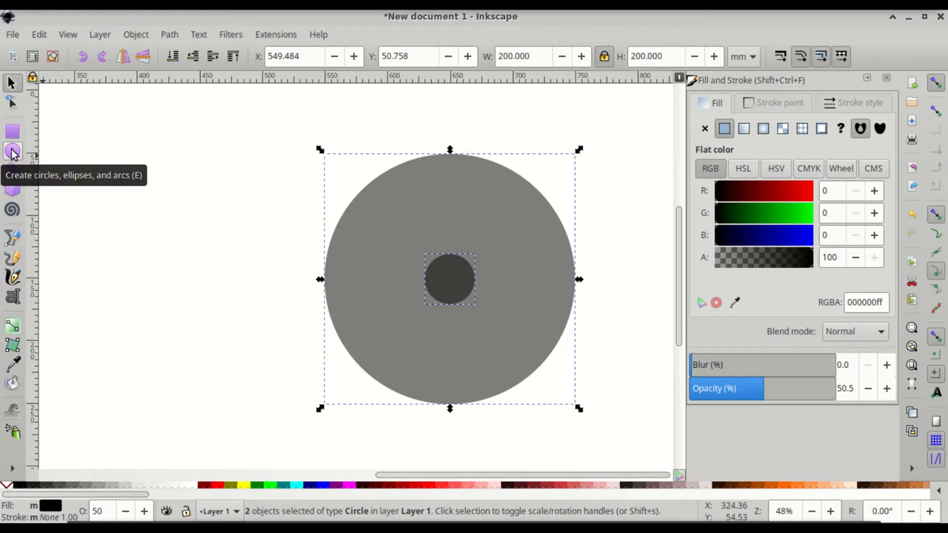
# - Set the arc end angle of both circles to 180 degrees in the Ellipse tool controls
pyautogui.click(13, 151)
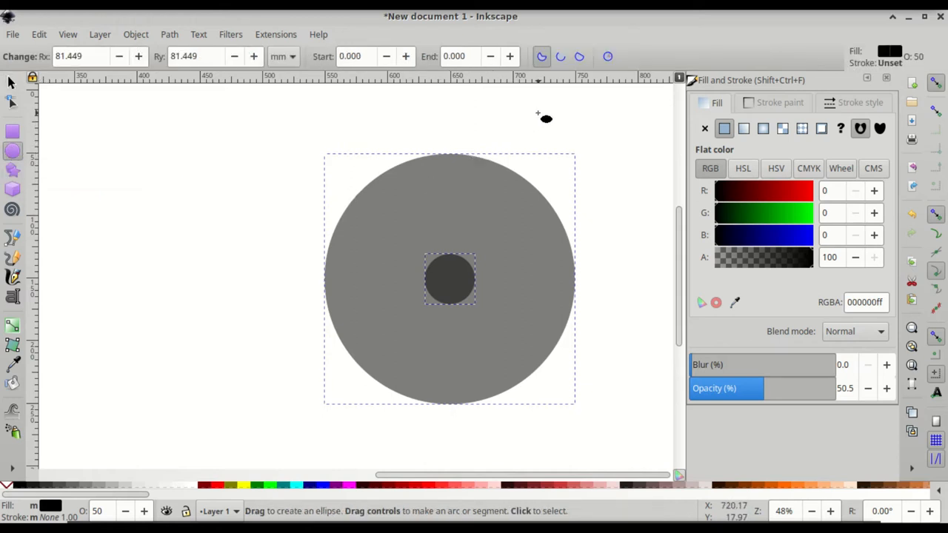
pyautogui.moveTo(359, 57)
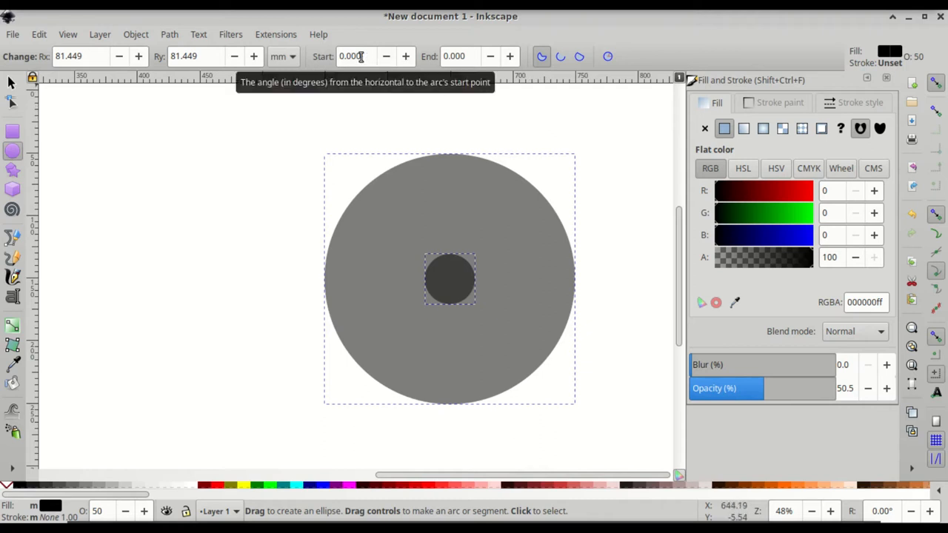
pyautogui.moveTo(329, 58)
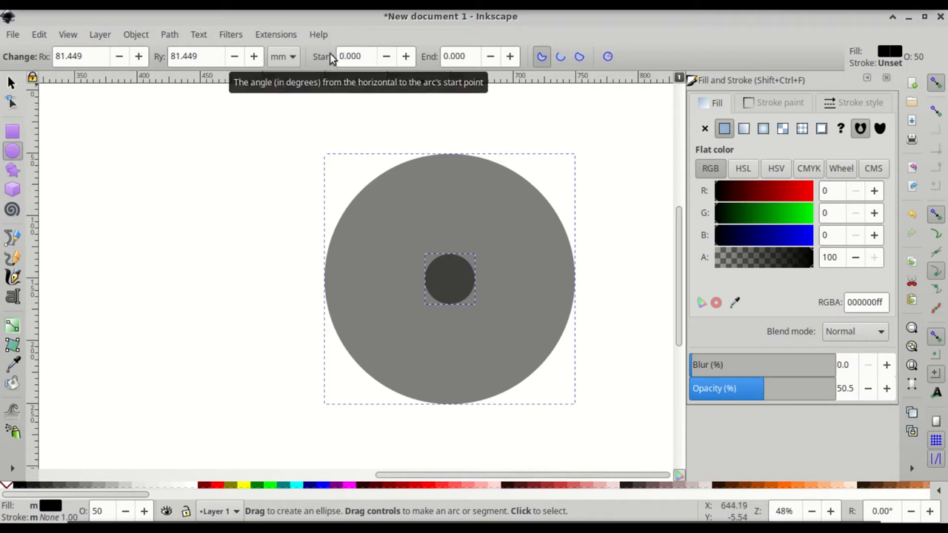
pyautogui.moveTo(420, 60)
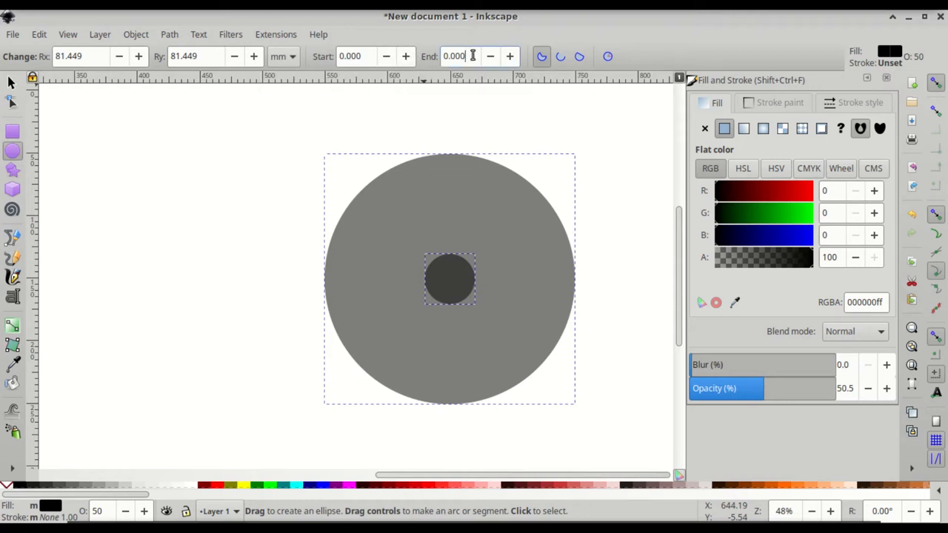
pyautogui.tripleClick(454, 56)
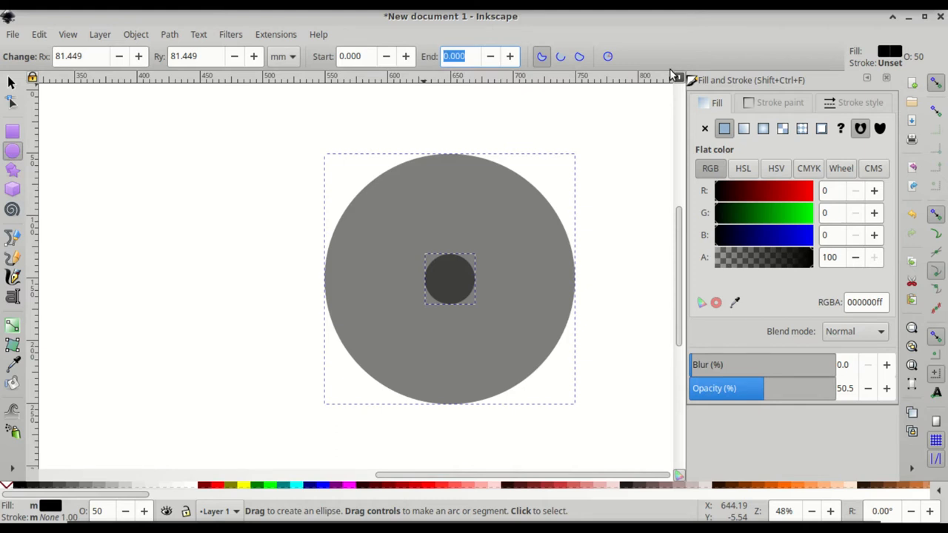
pyautogui.write('180')
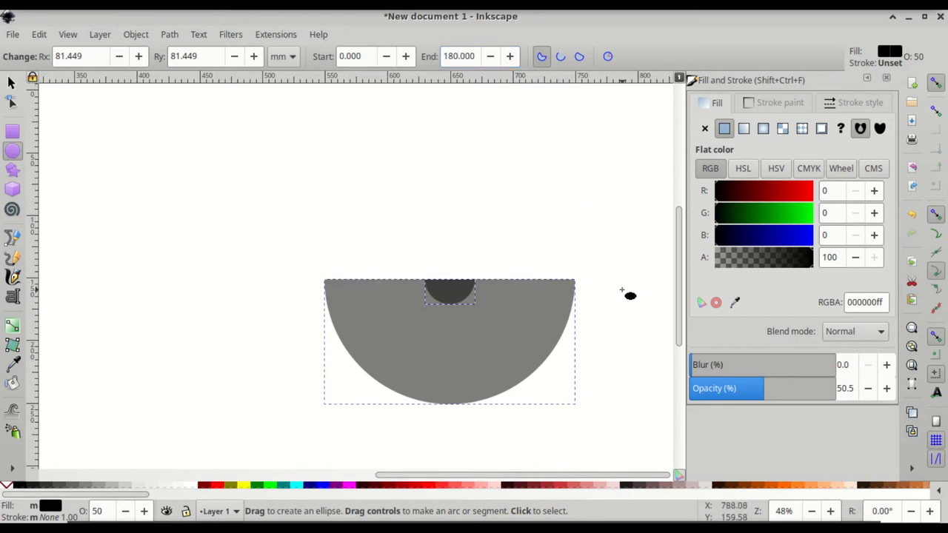
pyautogui.moveTo(552, 370)
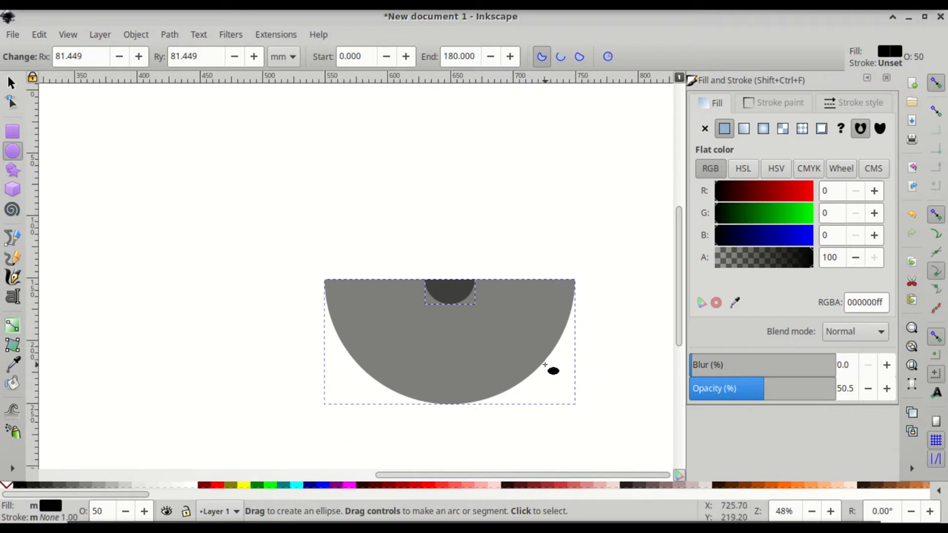
pyautogui.moveTo(487, 291)
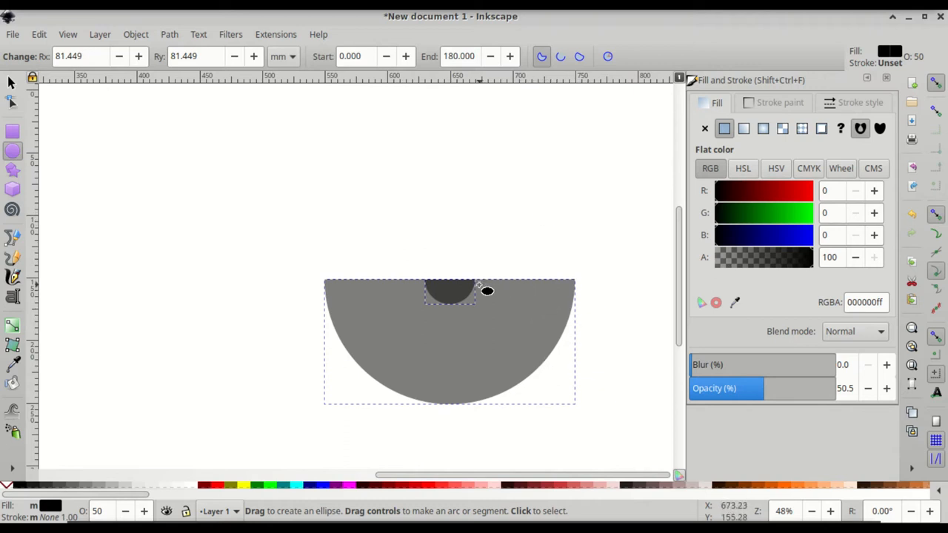
pyautogui.moveTo(12, 132)
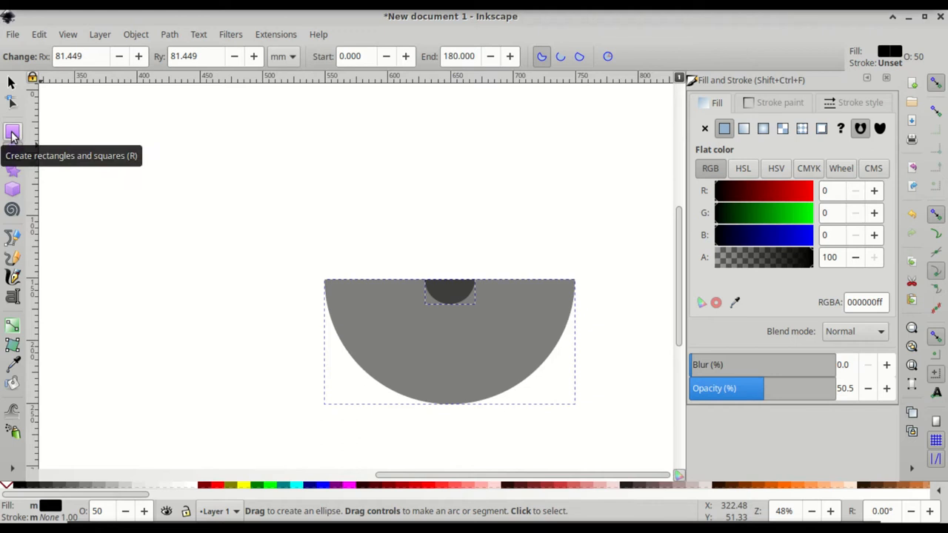
# - Draw a square above the half-disc's right side and size it to 80 × 80 mm
pyautogui.click(12, 132)
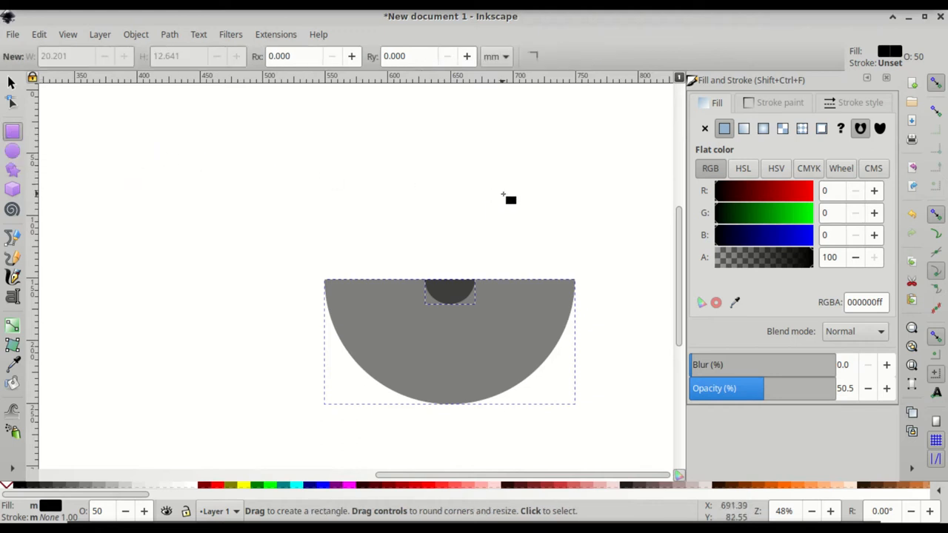
pyautogui.moveTo(479, 189); pyautogui.dragTo(518, 215)
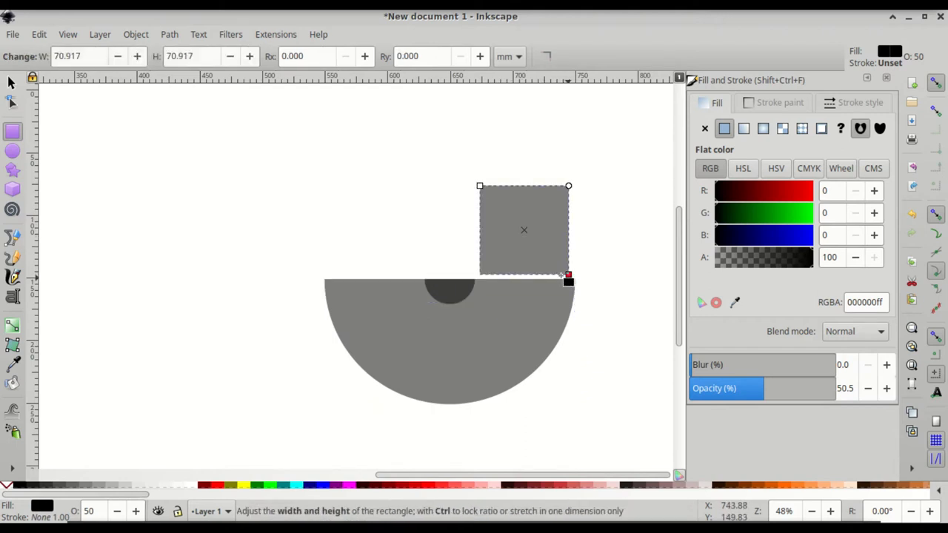
pyautogui.moveTo(12, 82)
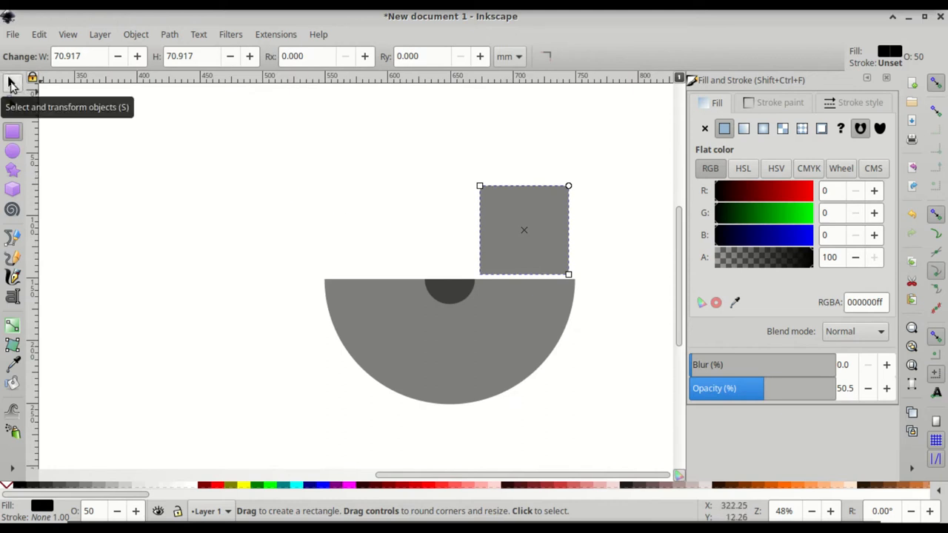
pyautogui.click(11, 82)
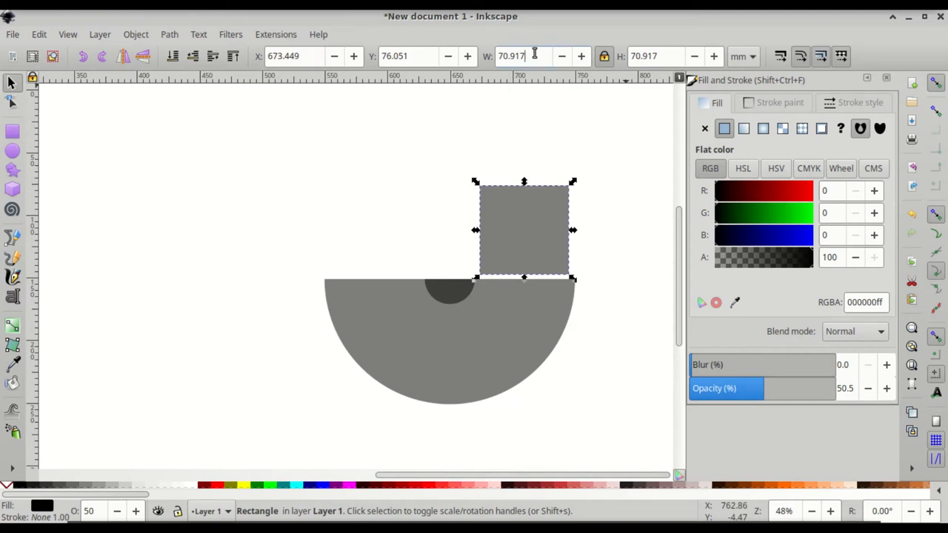
pyautogui.tripleClick(511, 56)
pyautogui.write('80')
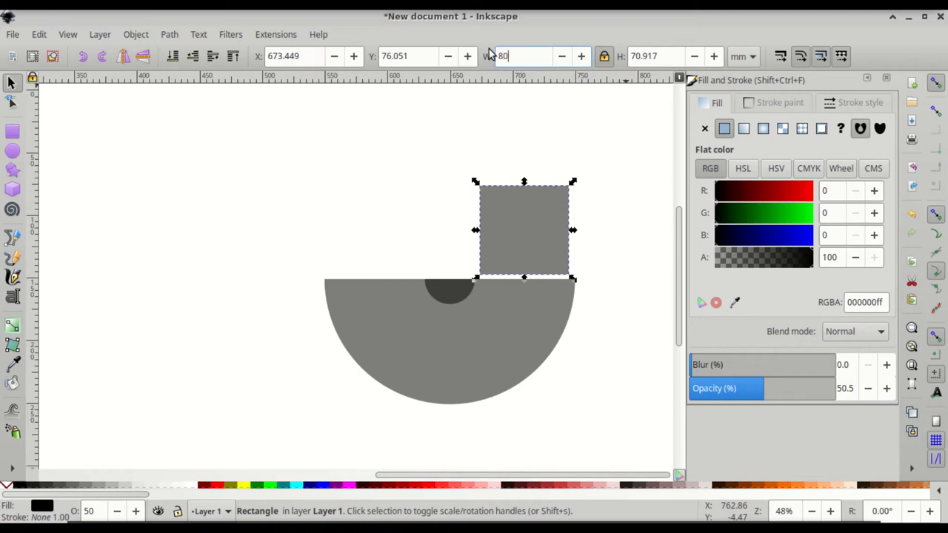
pyautogui.press('Return')
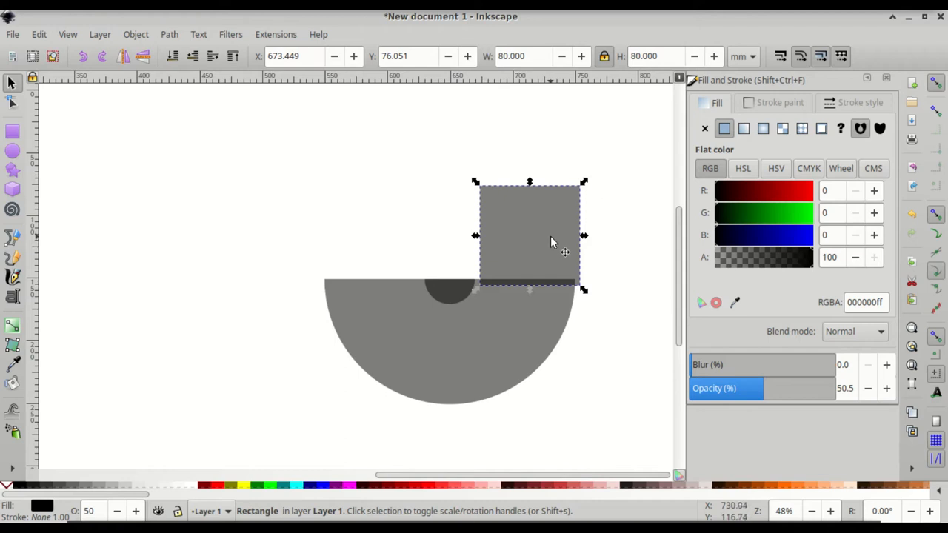
# - Move the square up so its bottom edge rests on the half-ring's flat top
pyautogui.moveTo(556, 241); pyautogui.dragTo(548, 239)
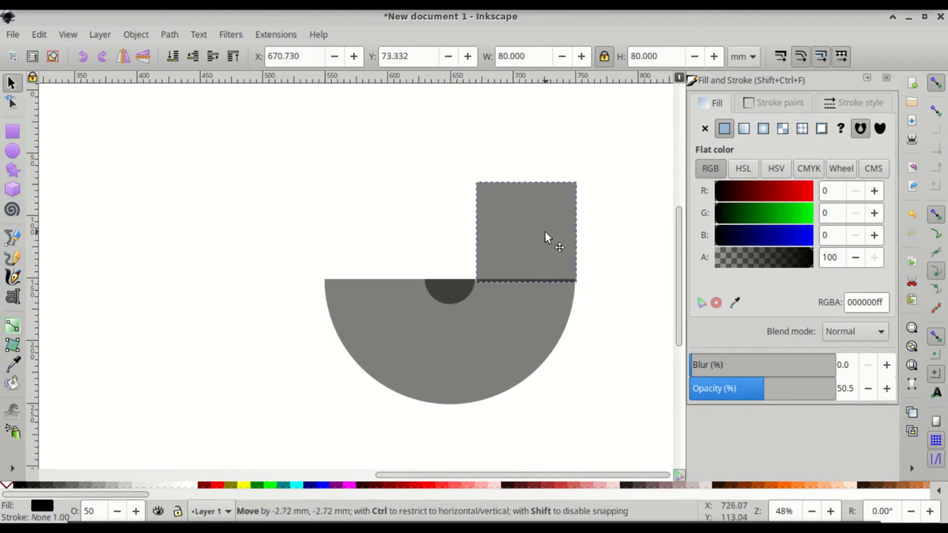
pyautogui.moveTo(548, 237); pyautogui.dragTo(546, 235)
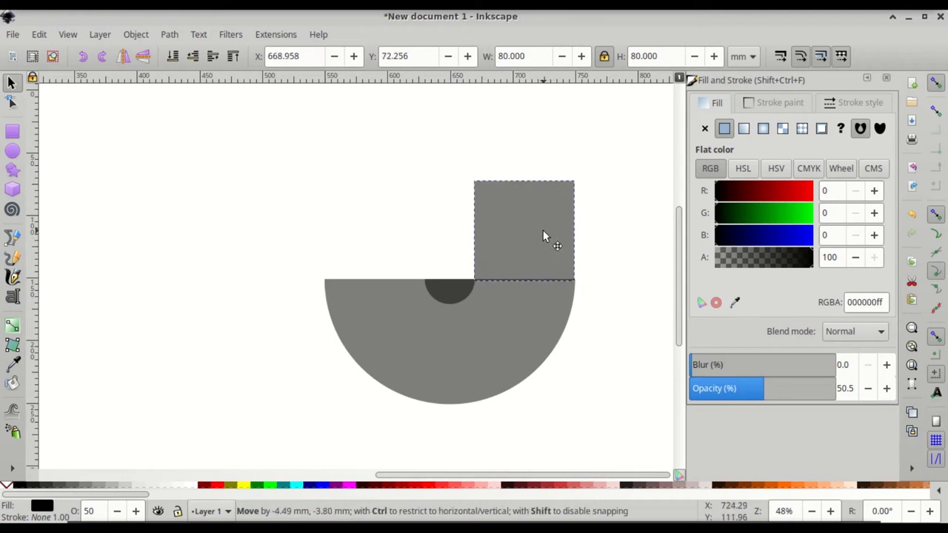
pyautogui.moveTo(546, 244); pyautogui.dragTo(543, 233)
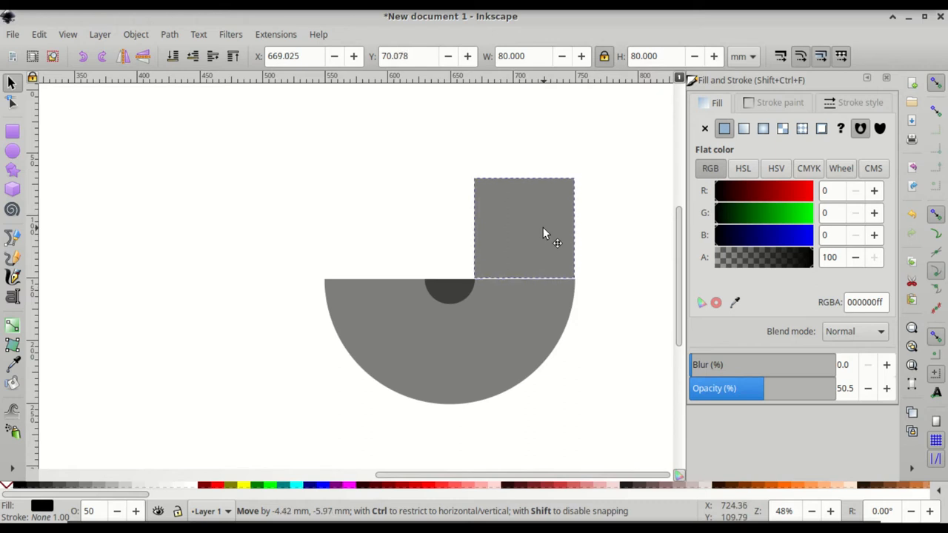
# - Snap the 80 mm square's bottom-right corner onto the half-ring's right end
pyautogui.click(524, 228)
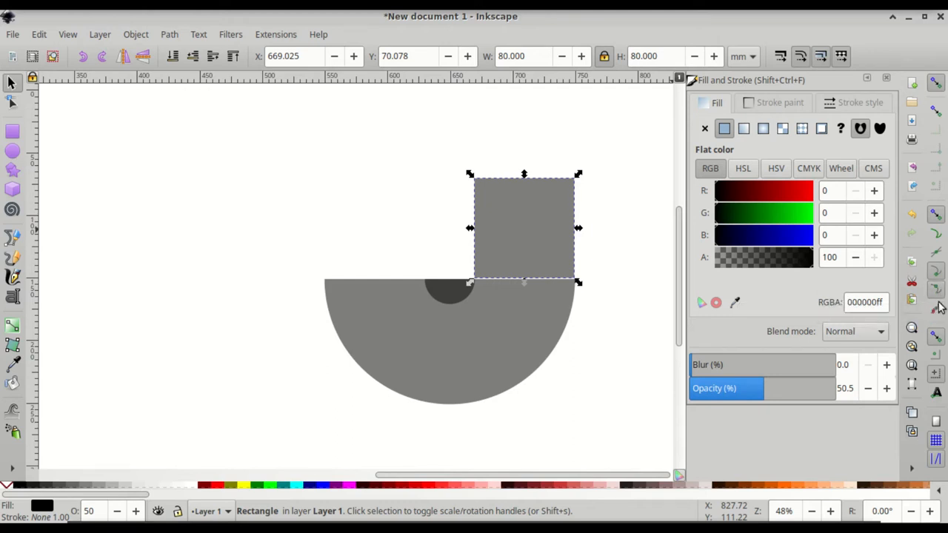
pyautogui.moveTo(516, 267)
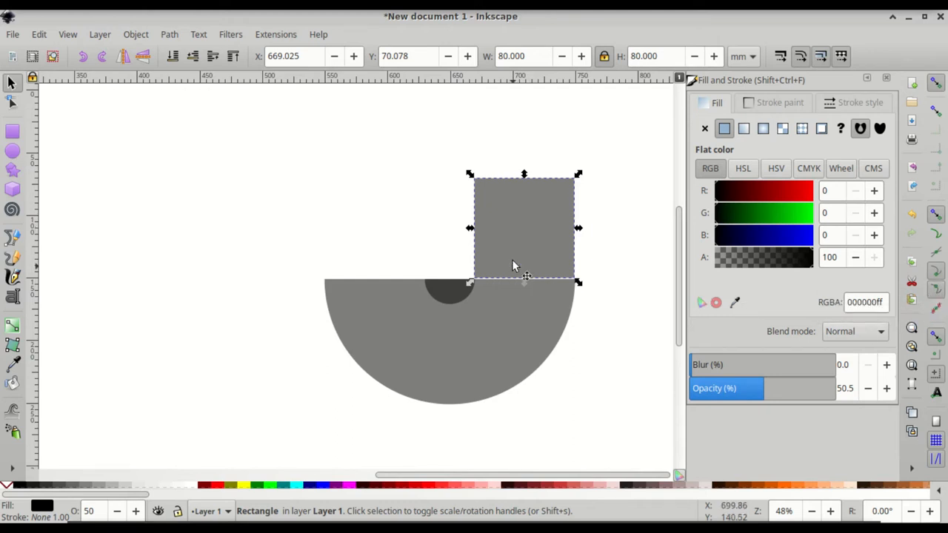
pyautogui.moveTo(515, 265); pyautogui.dragTo(548, 237)
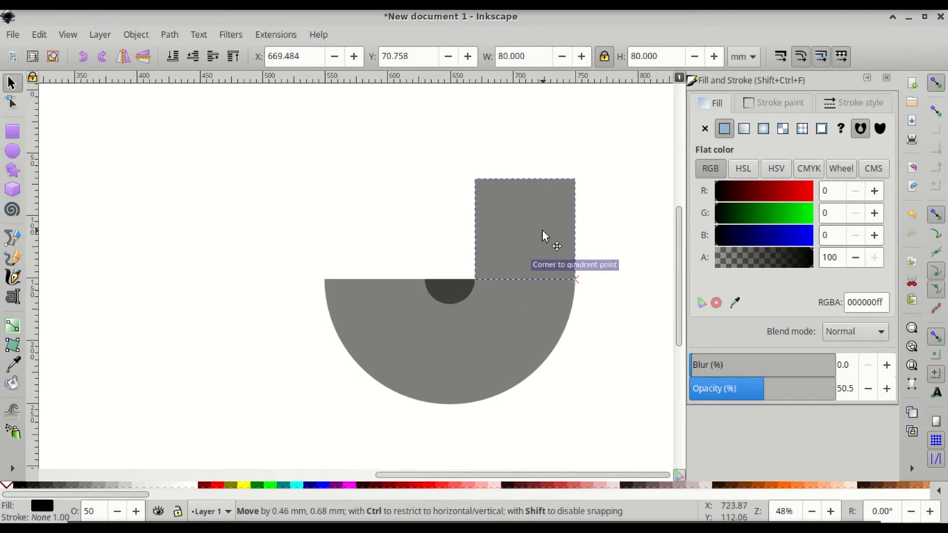
pyautogui.click(525, 230)
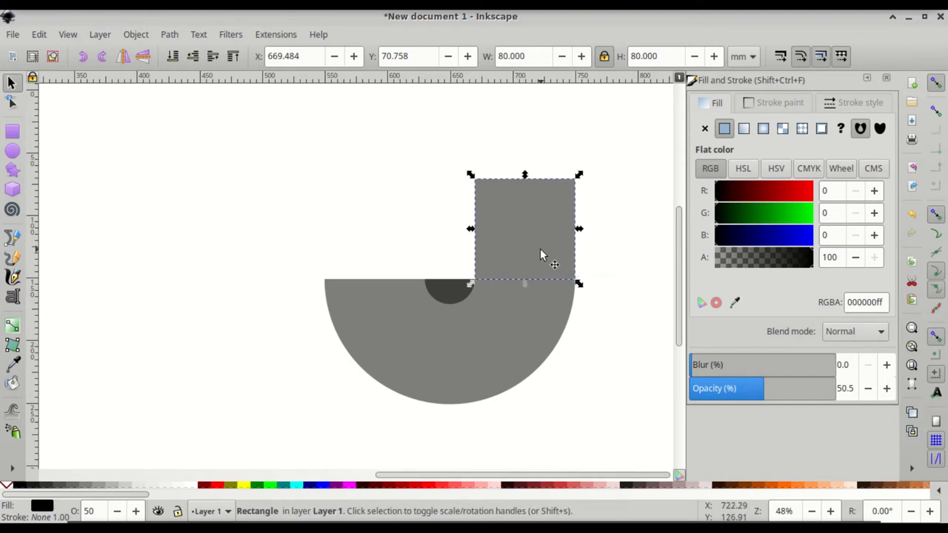
pyautogui.moveTo(555, 235)
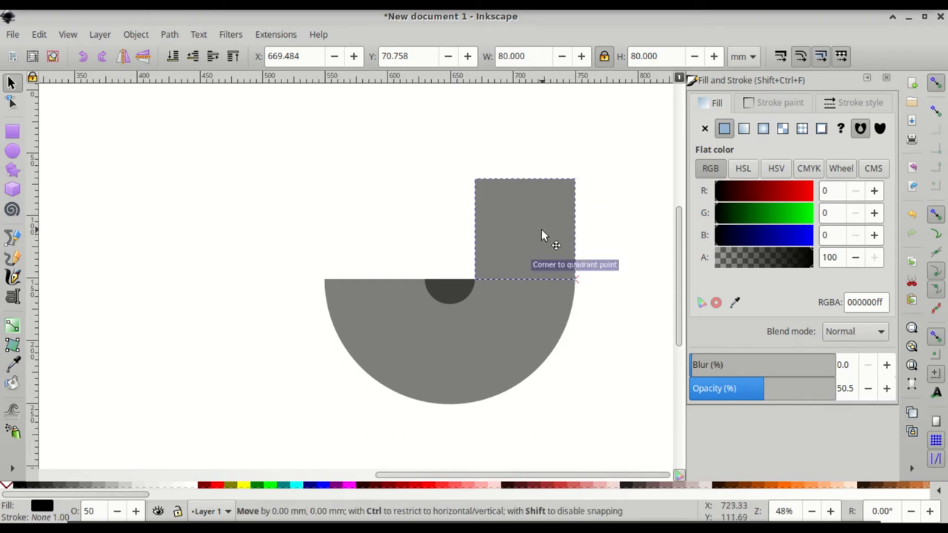
pyautogui.click(525, 230)
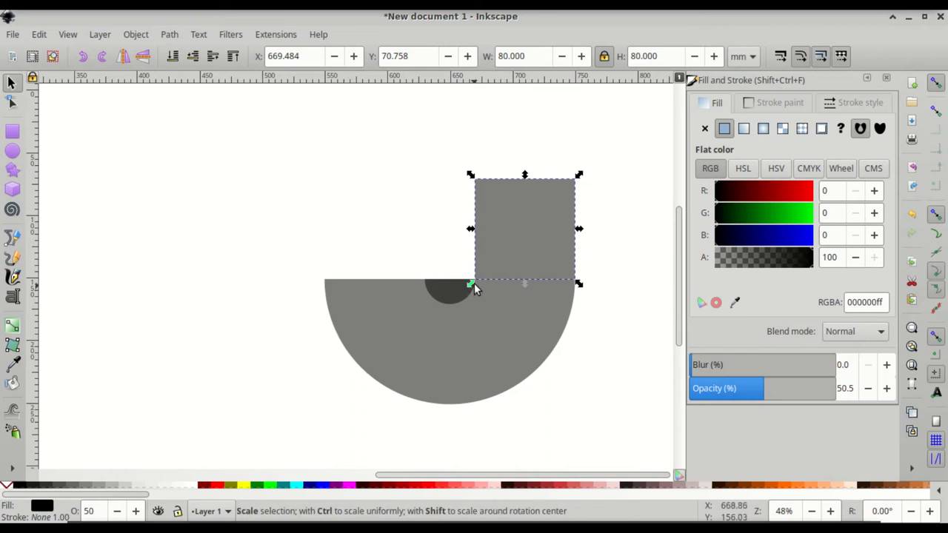
pyautogui.moveTo(511, 231)
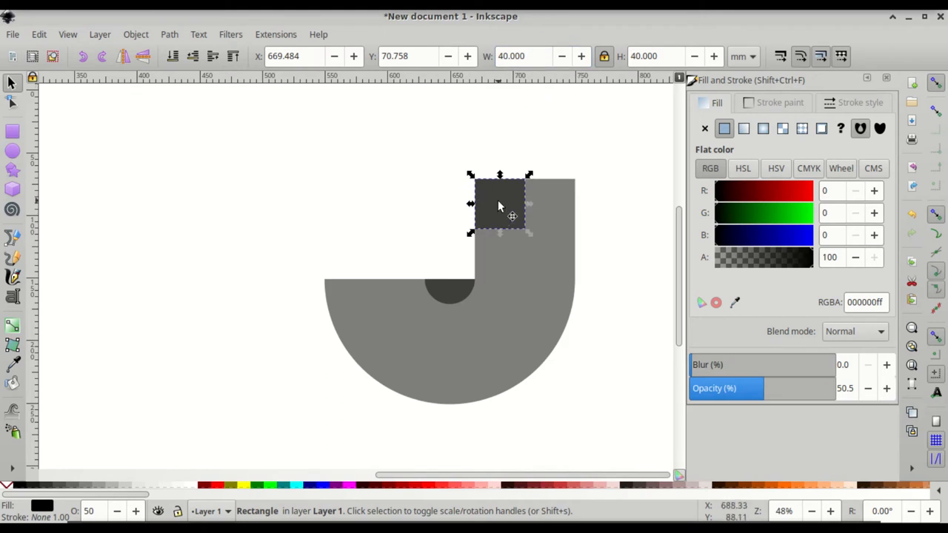
# - Move the 40 mm square up-left until its corner touches the big square's top-left corner
pyautogui.moveTo(500, 206); pyautogui.dragTo(476, 195)
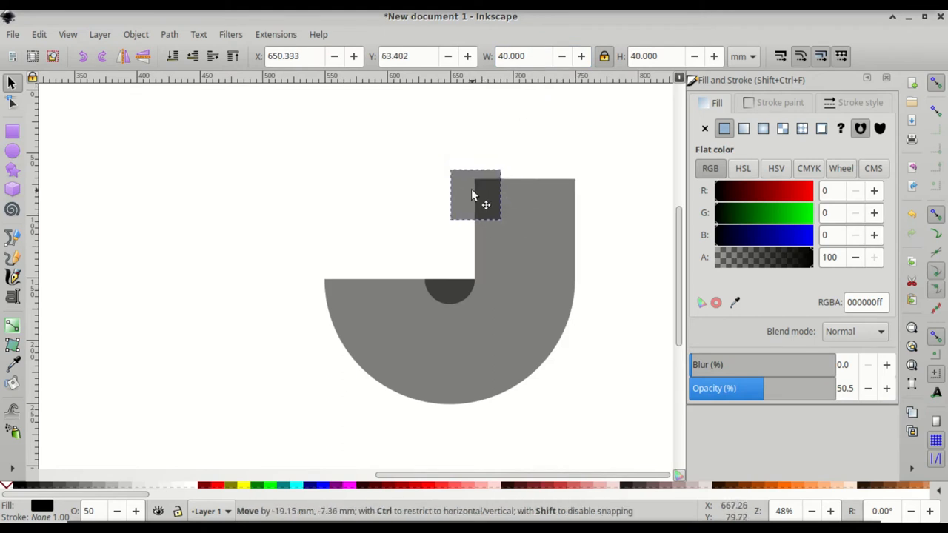
pyautogui.moveTo(485, 204); pyautogui.dragTo(450, 152)
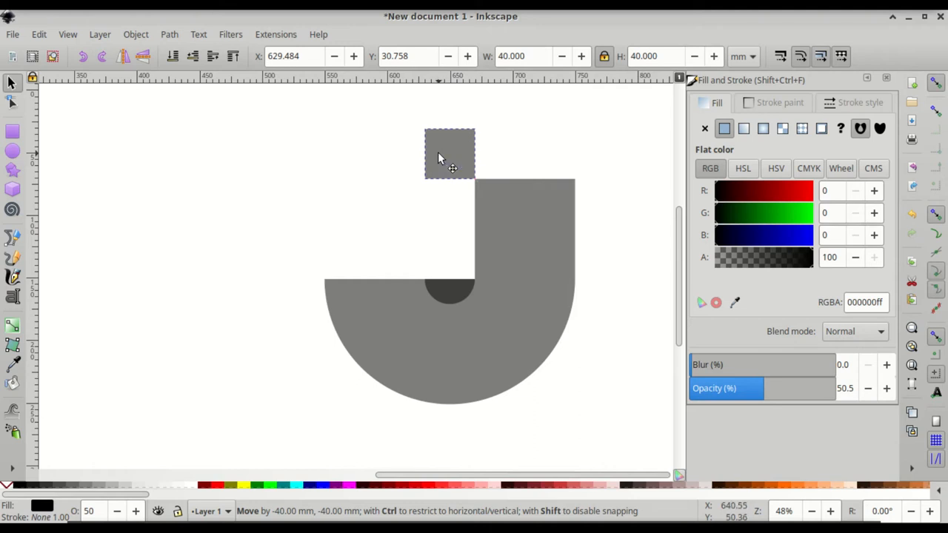
pyautogui.click(450, 155)
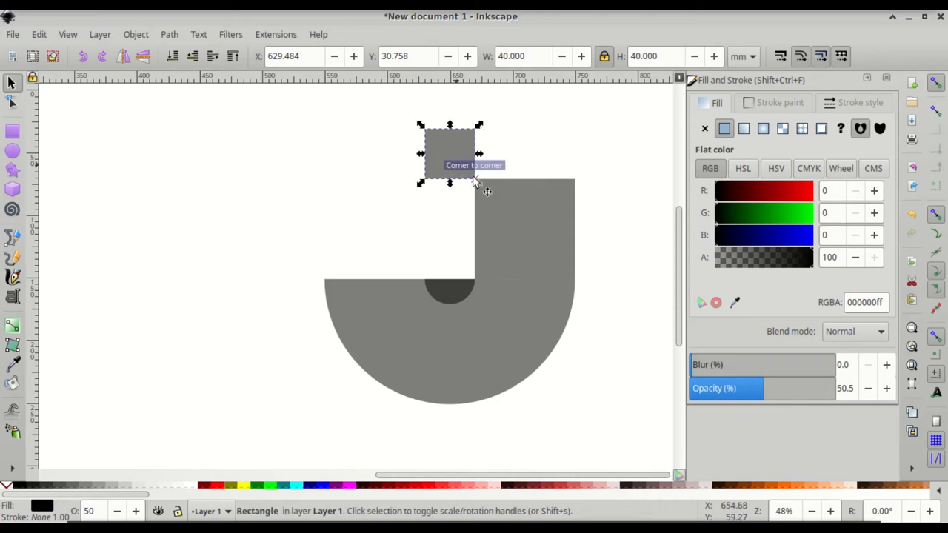
pyautogui.moveTo(529, 222)
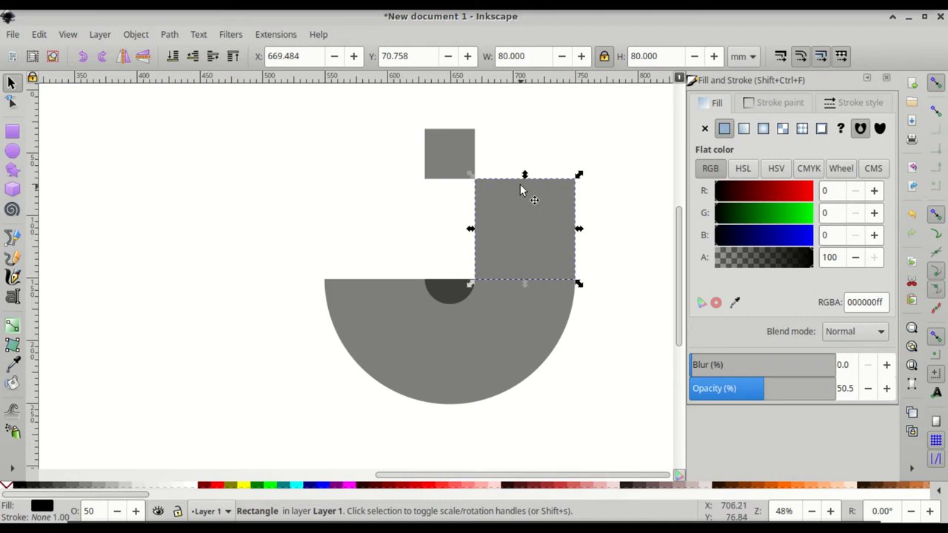
pyautogui.moveTo(524, 176)
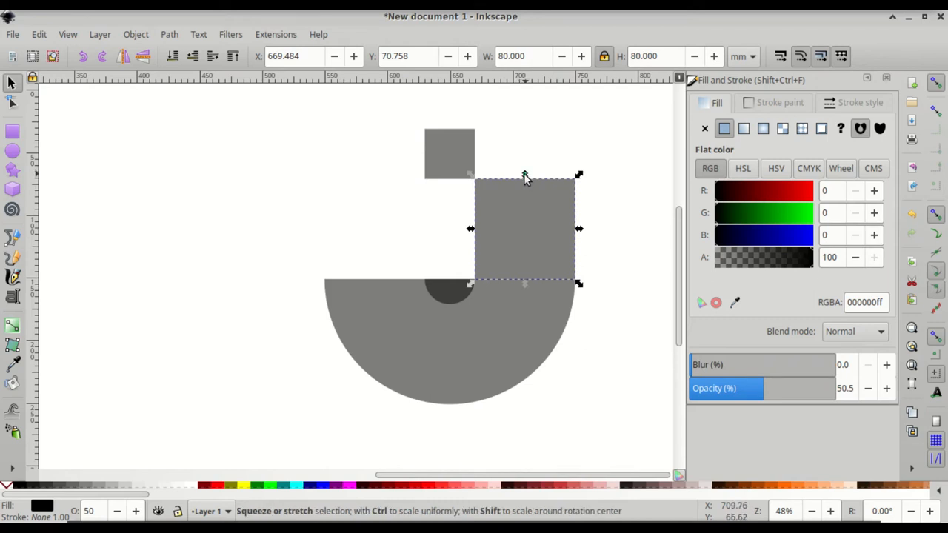
# - Stretch the 80 mm square upward to 120 mm tall, level with the small square's top
pyautogui.moveTo(524, 175); pyautogui.dragTo(524, 172)
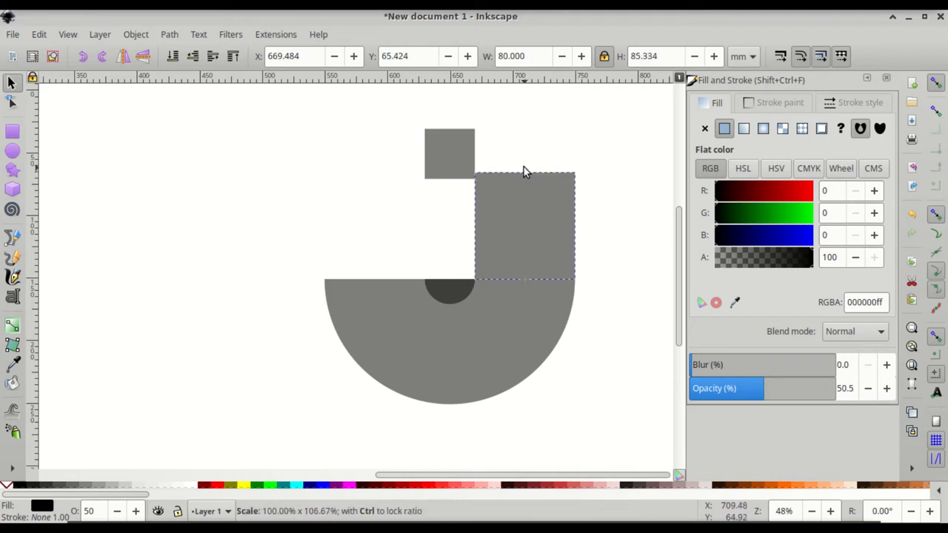
pyautogui.moveTo(523, 175); pyautogui.dragTo(523, 156)
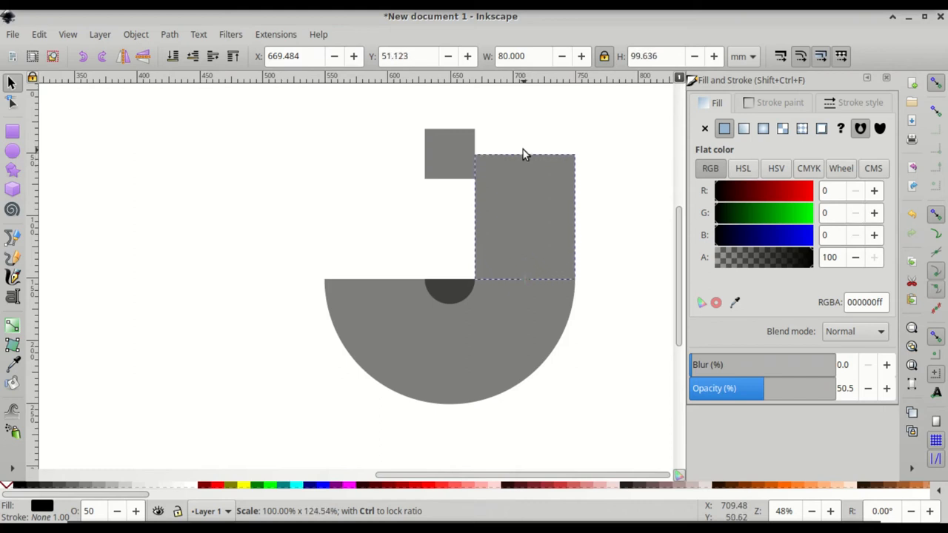
pyautogui.moveTo(526, 154); pyautogui.dragTo(526, 131)
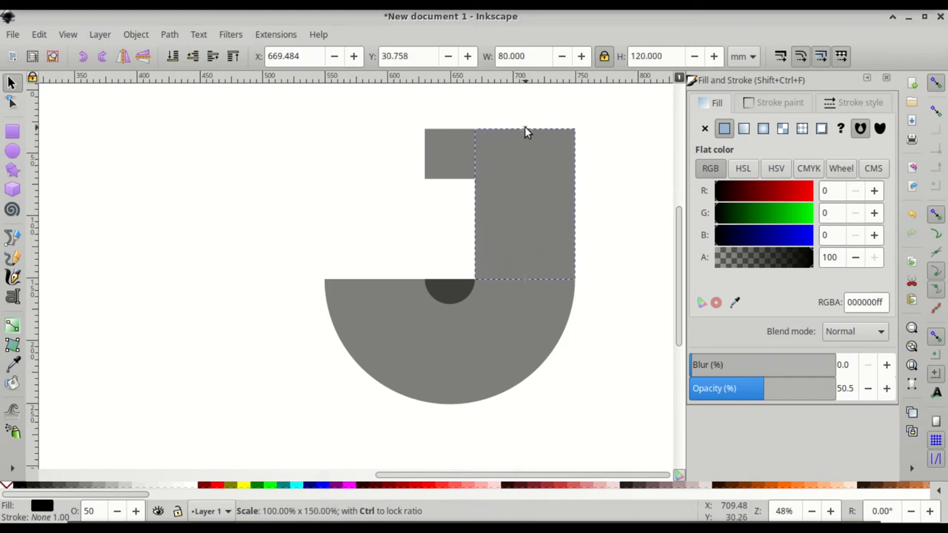
pyautogui.moveTo(526, 126)
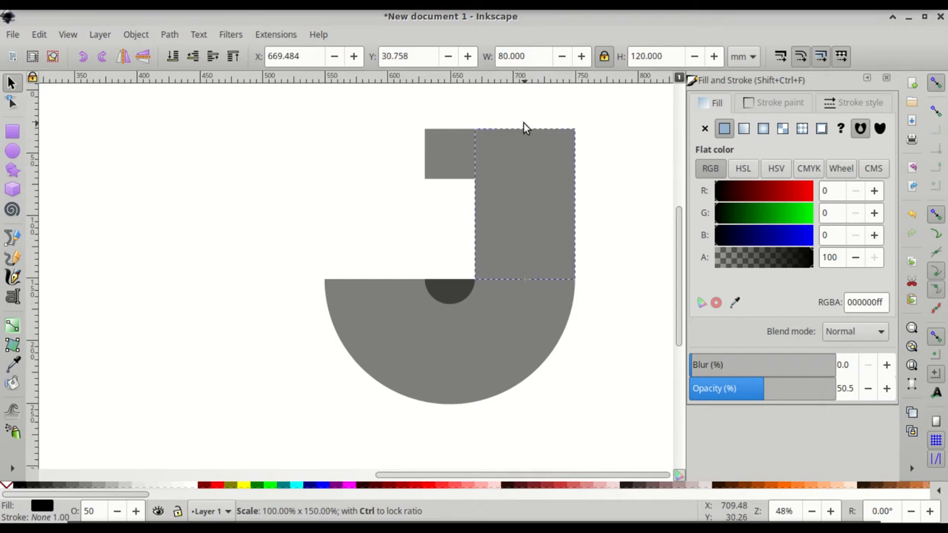
pyautogui.click(524, 182)
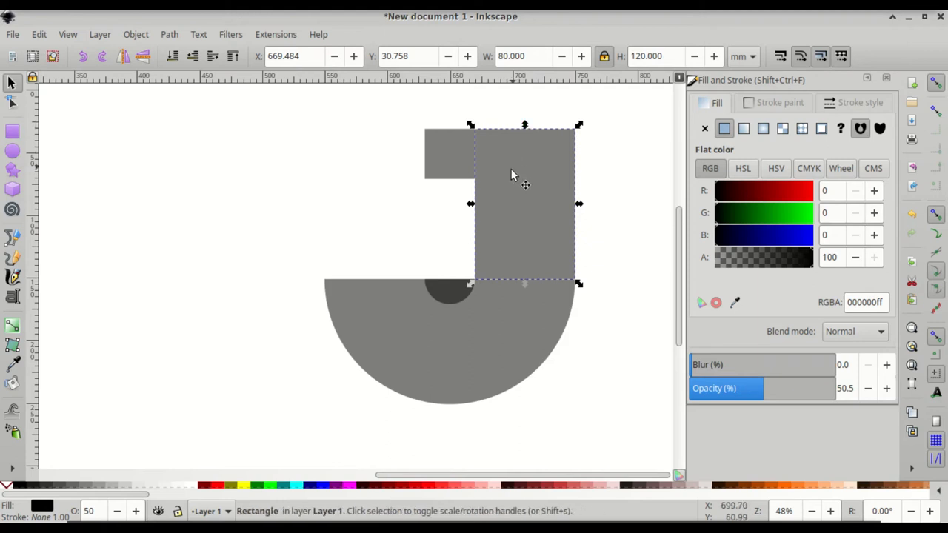
pyautogui.moveTo(504, 319)
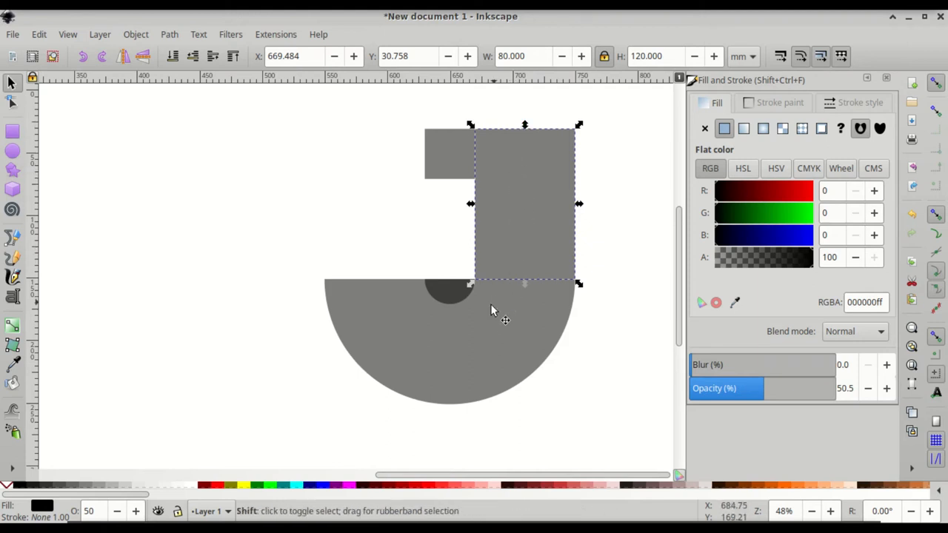
pyautogui.moveTo(528, 250)
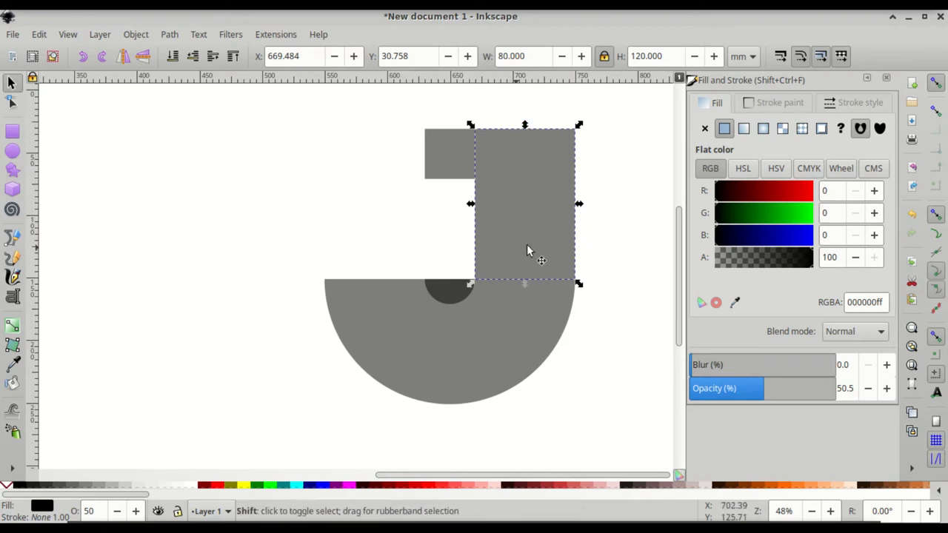
pyautogui.moveTo(526, 234)
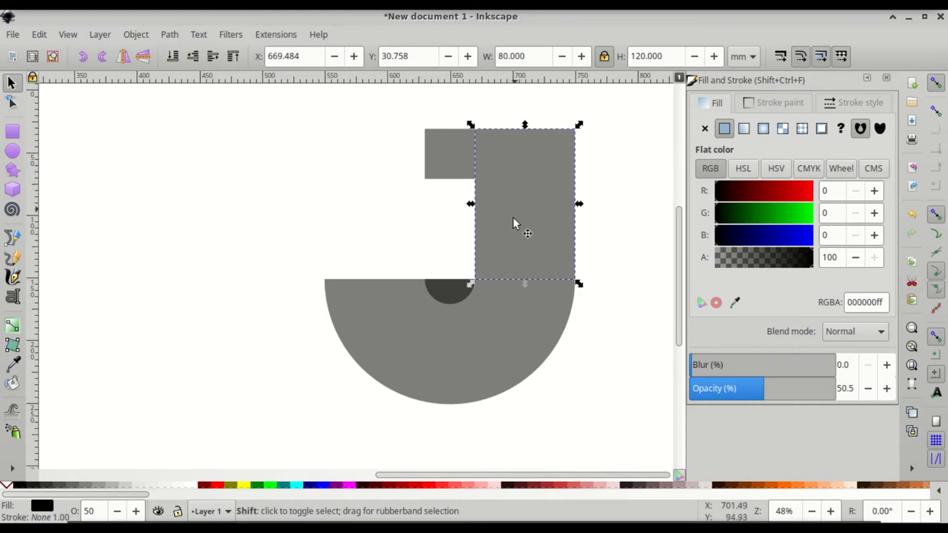
pyautogui.moveTo(479, 351)
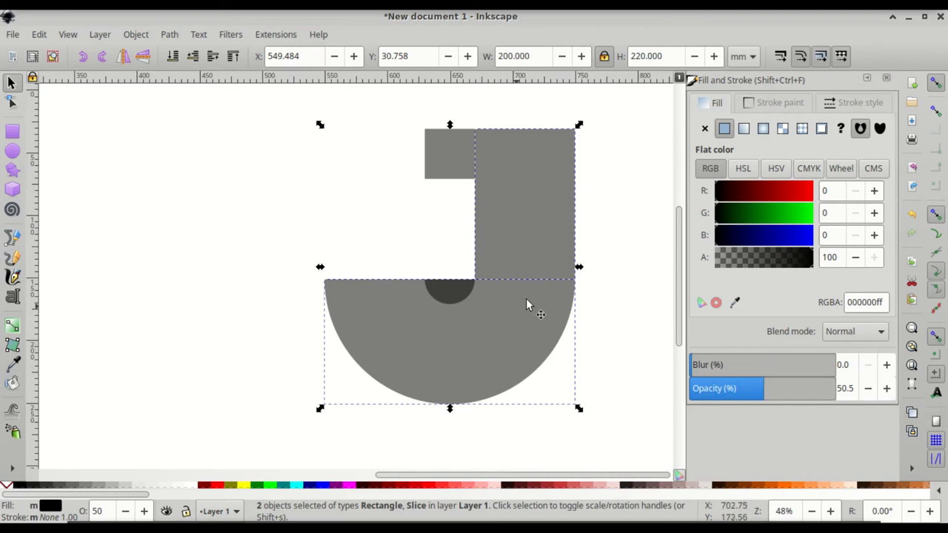
pyautogui.moveTo(529, 282)
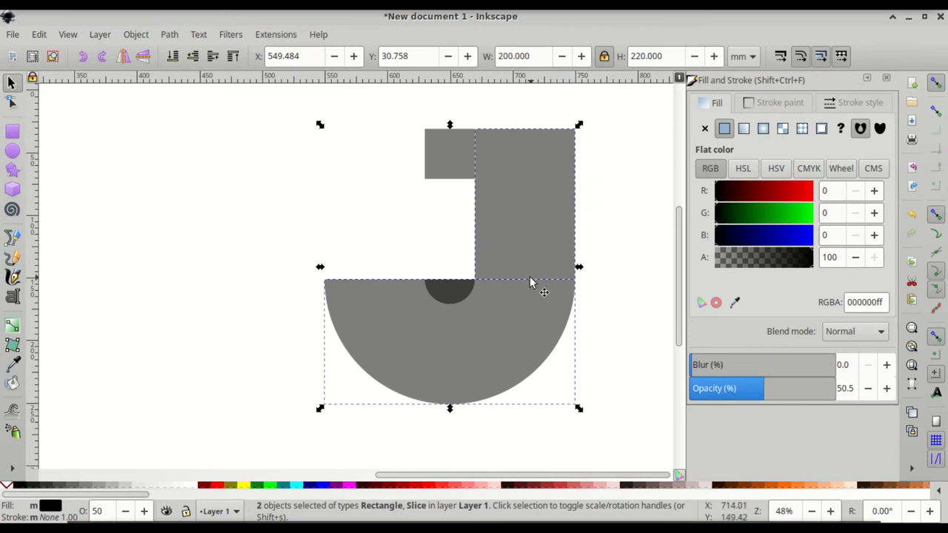
pyautogui.moveTo(522, 237)
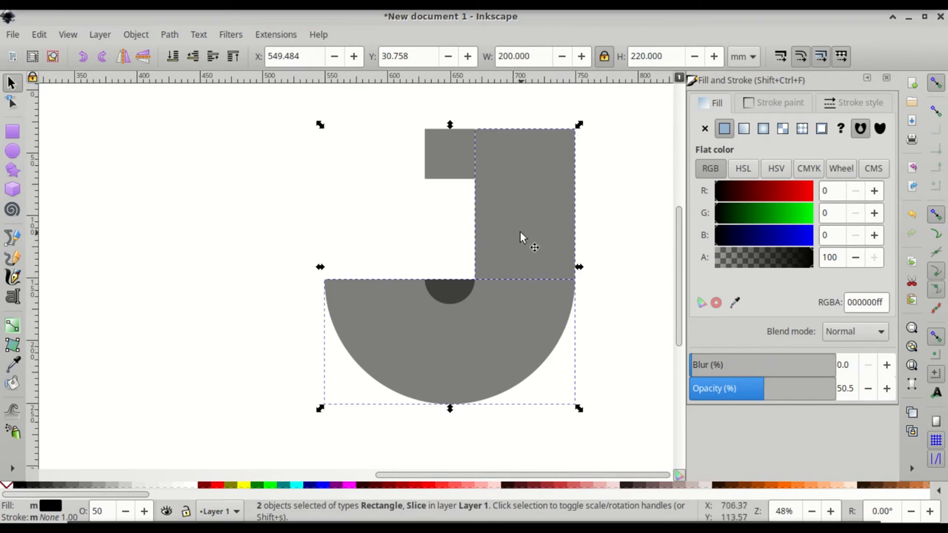
# - Union the tall rectangle and half disc into one J path with Path > Union
pyautogui.click(169, 34)
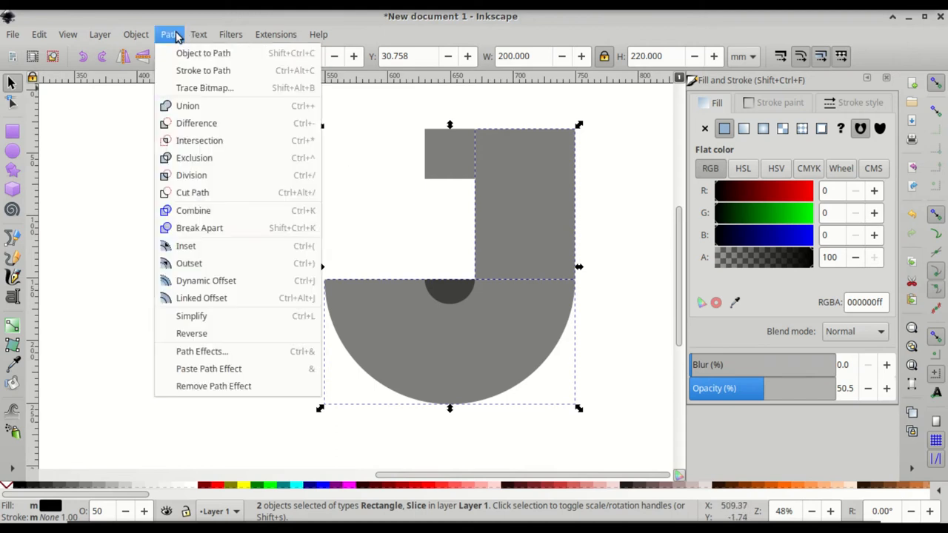
pyautogui.moveTo(187, 105)
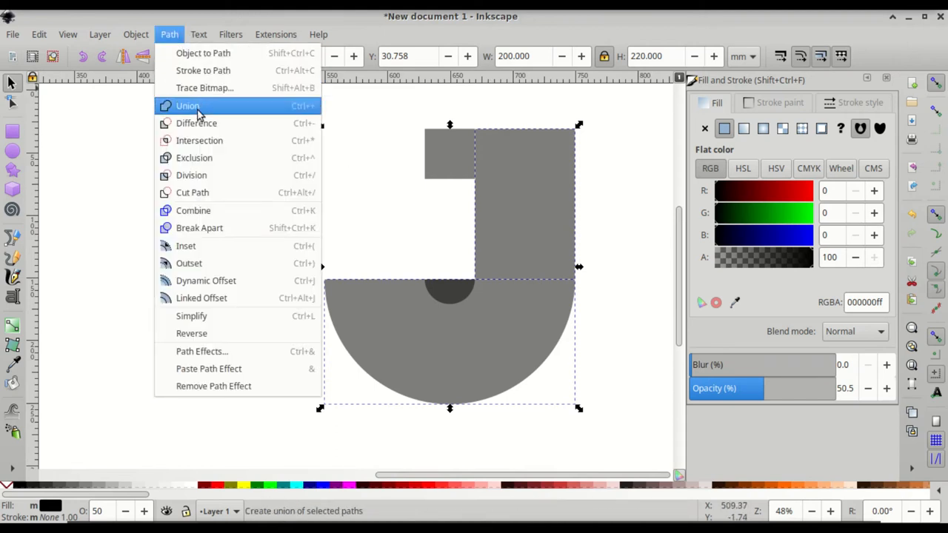
pyautogui.click(188, 105)
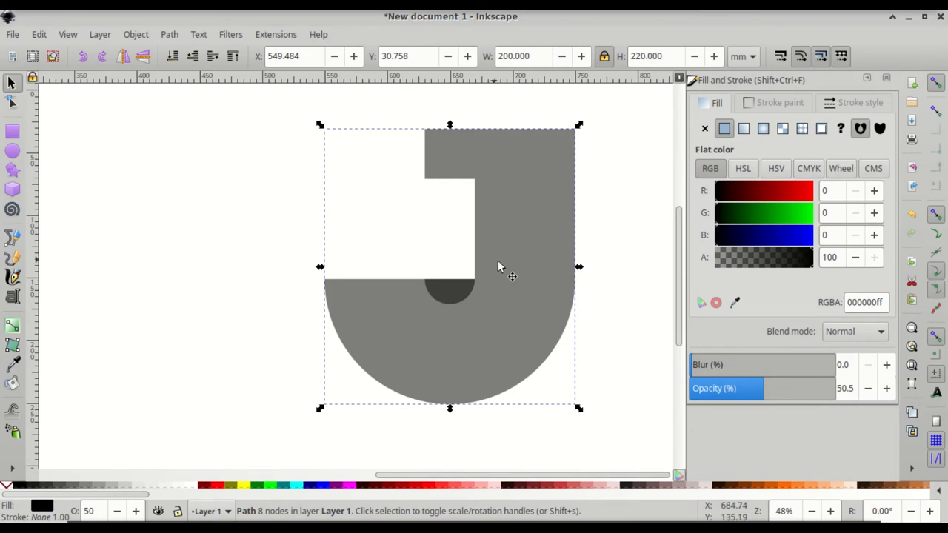
pyautogui.moveTo(468, 306)
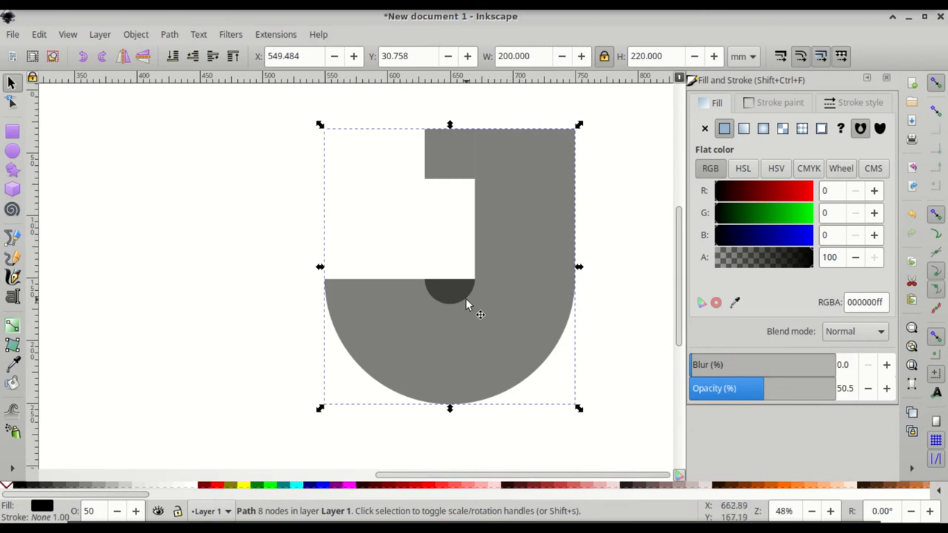
pyautogui.moveTo(455, 295)
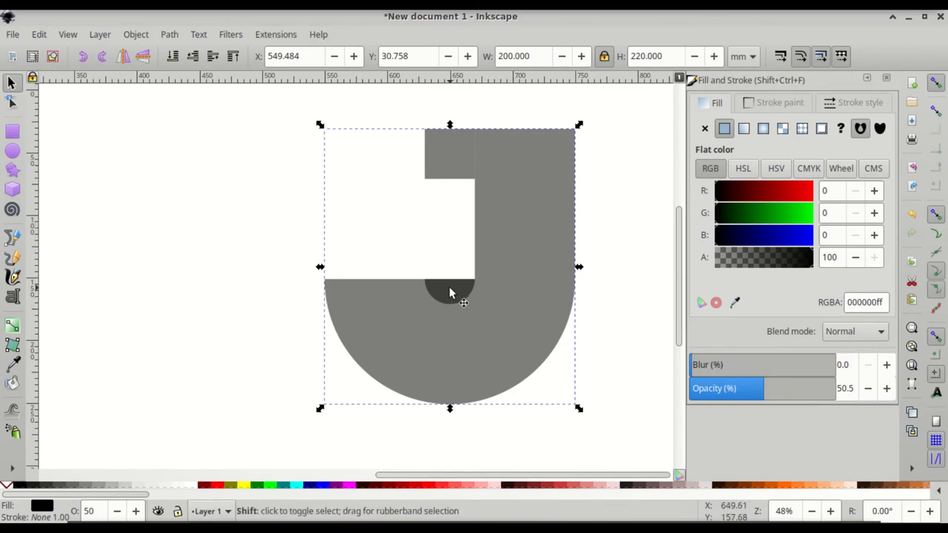
pyautogui.moveTo(459, 303)
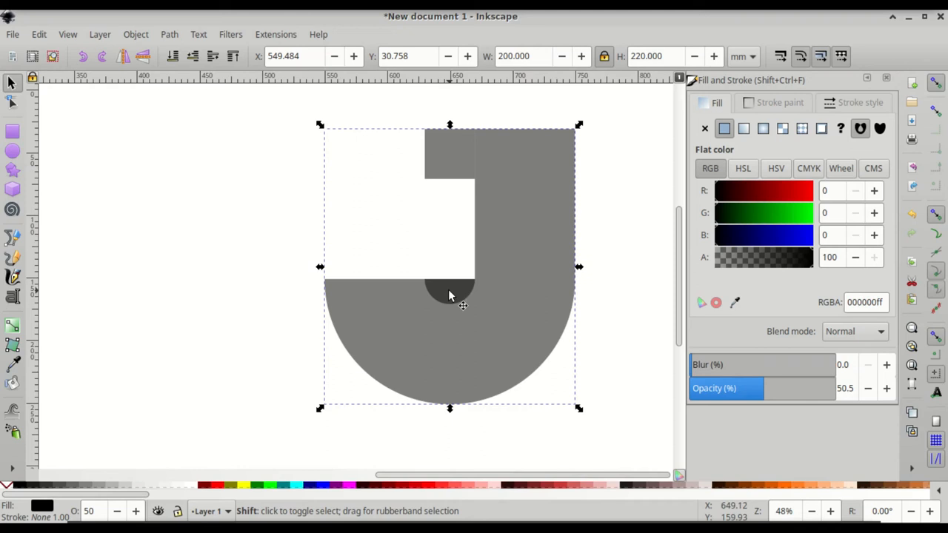
pyautogui.moveTo(450, 299)
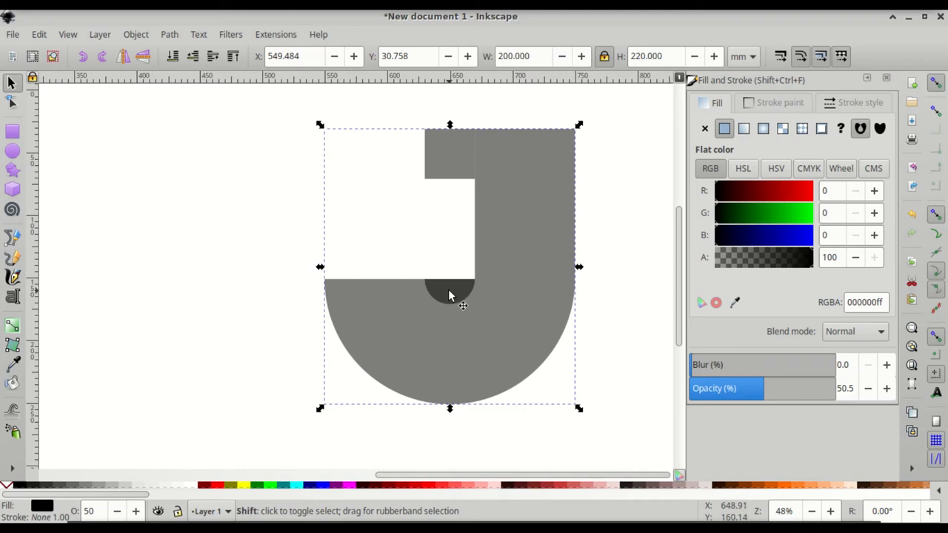
# - Subtract the small dark circle from the J with Path > Difference
pyautogui.click(449, 292)
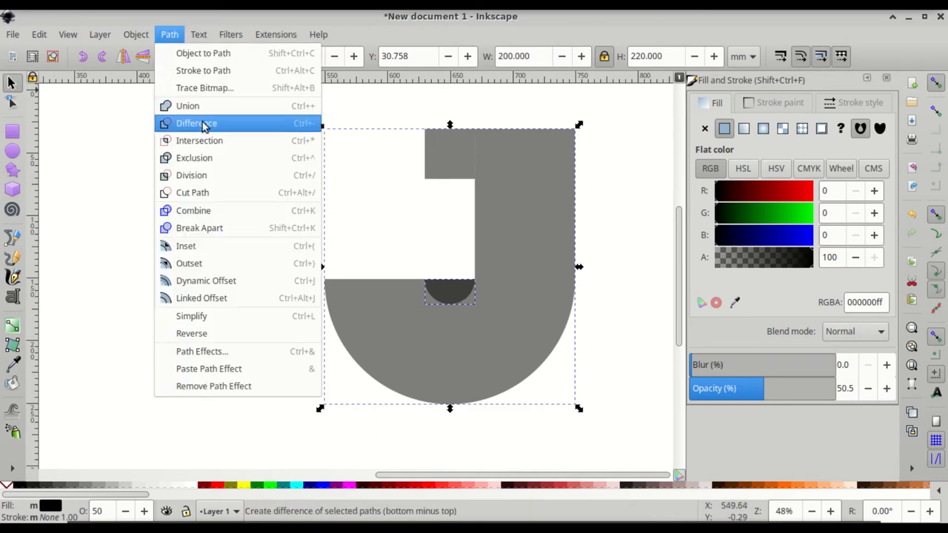
pyautogui.click(197, 123)
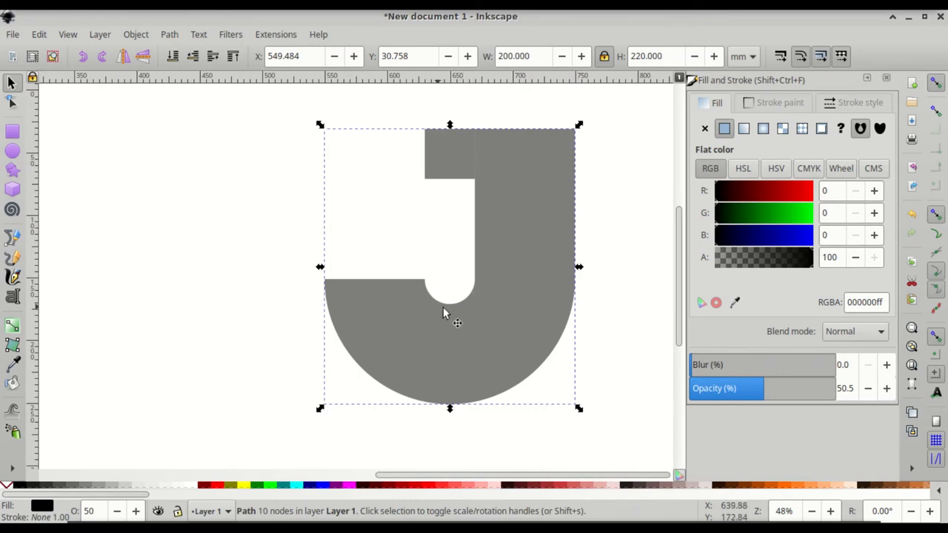
pyautogui.moveTo(503, 304)
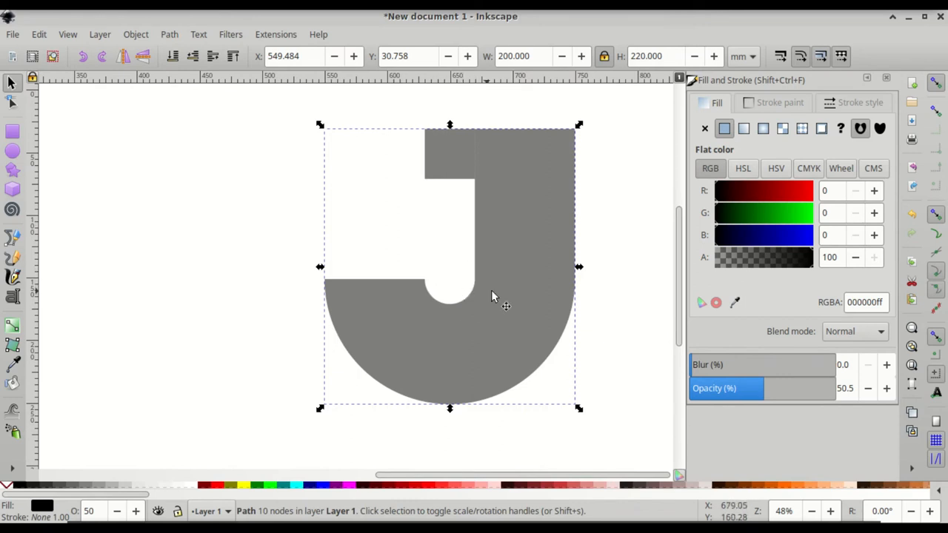
pyautogui.moveTo(511, 201)
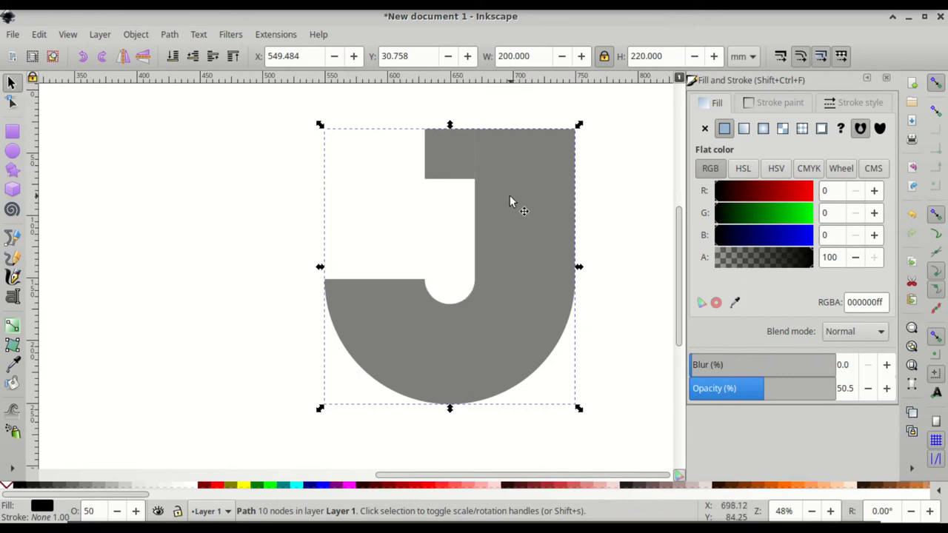
pyautogui.moveTo(524, 287)
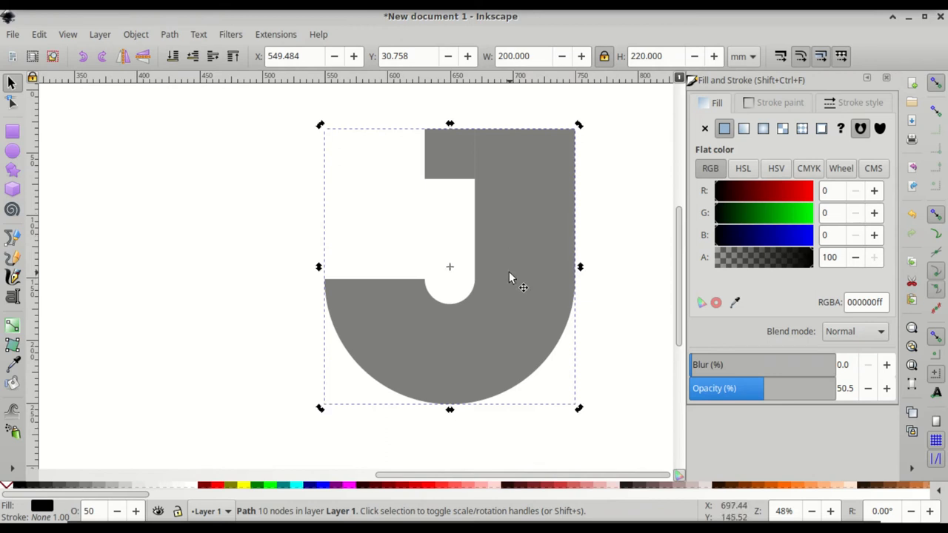
pyautogui.moveTo(514, 277)
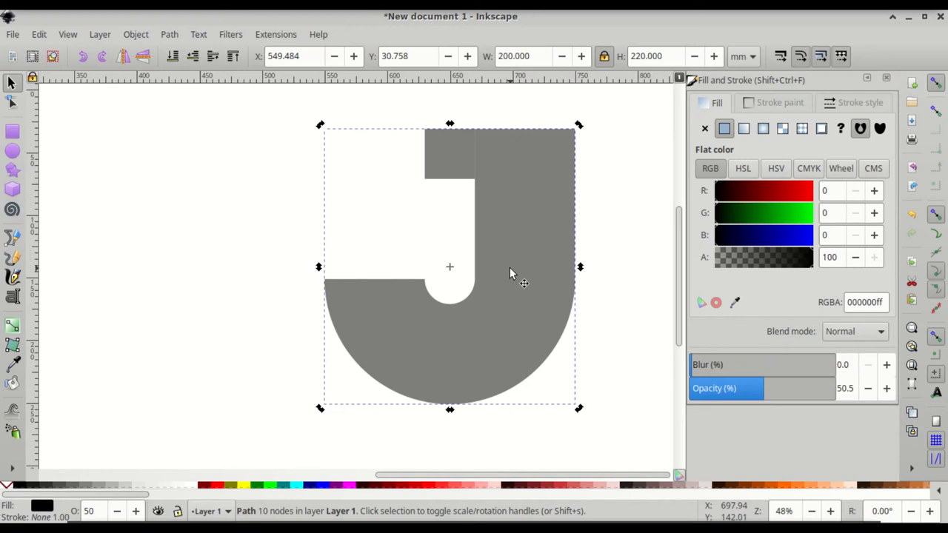
# - Move the J's rotation centre up onto its small top square
pyautogui.click(450, 267)
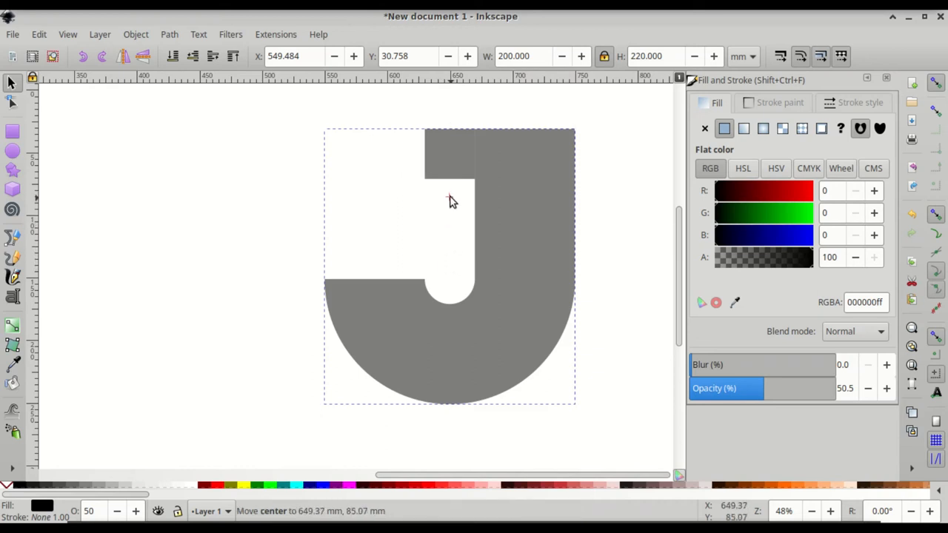
pyautogui.moveTo(449, 156)
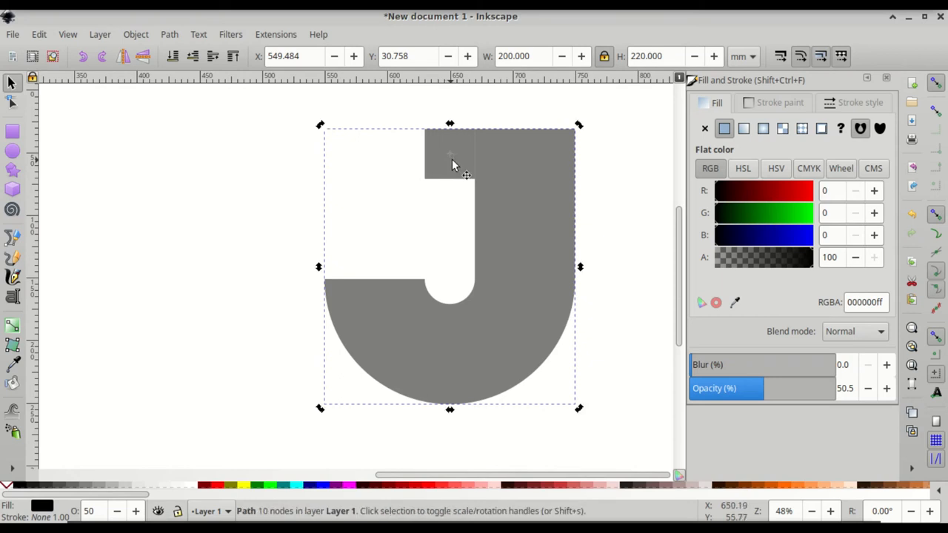
pyautogui.moveTo(454, 152)
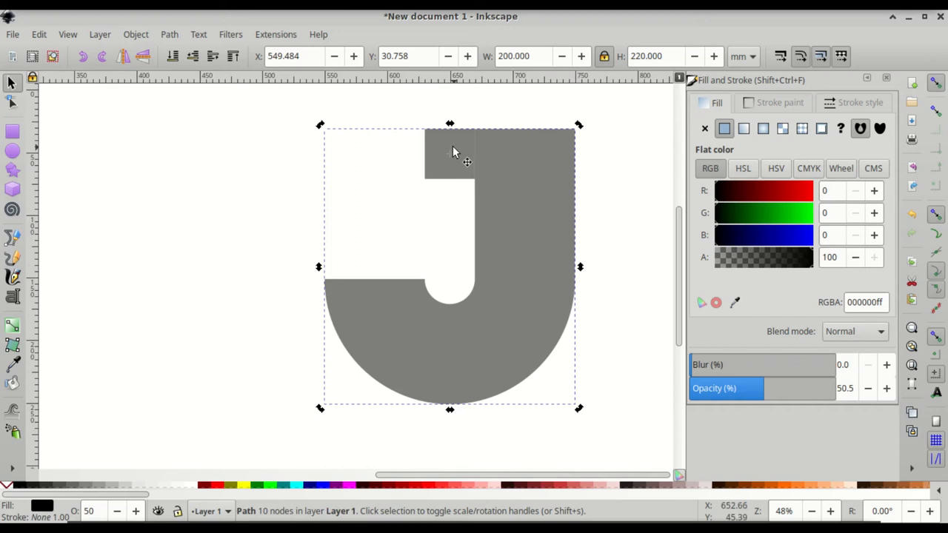
pyautogui.moveTo(342, 370)
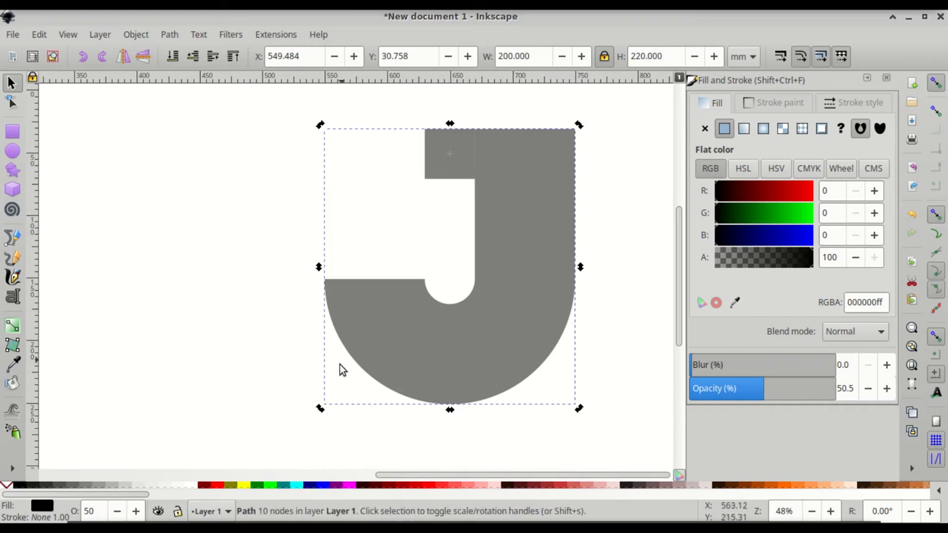
pyautogui.moveTo(469, 254)
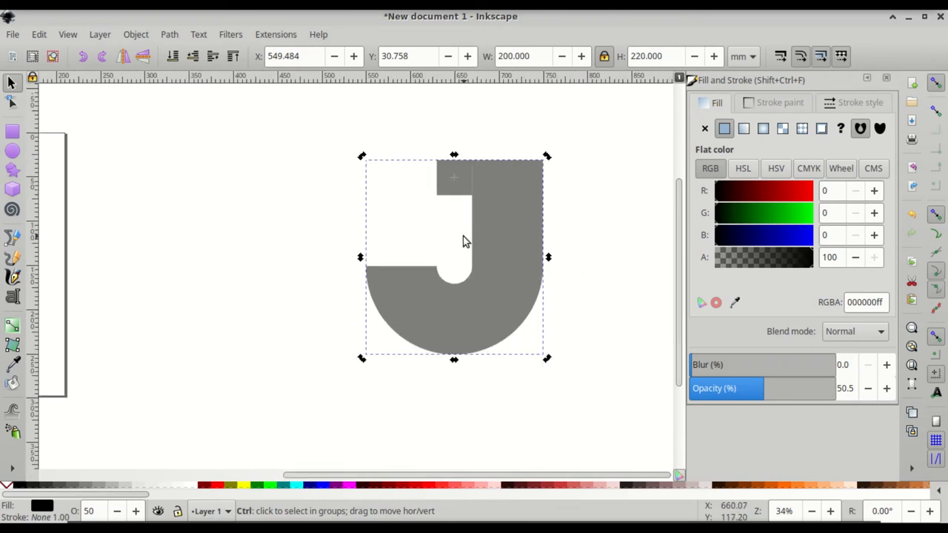
pyautogui.scroll(-3)
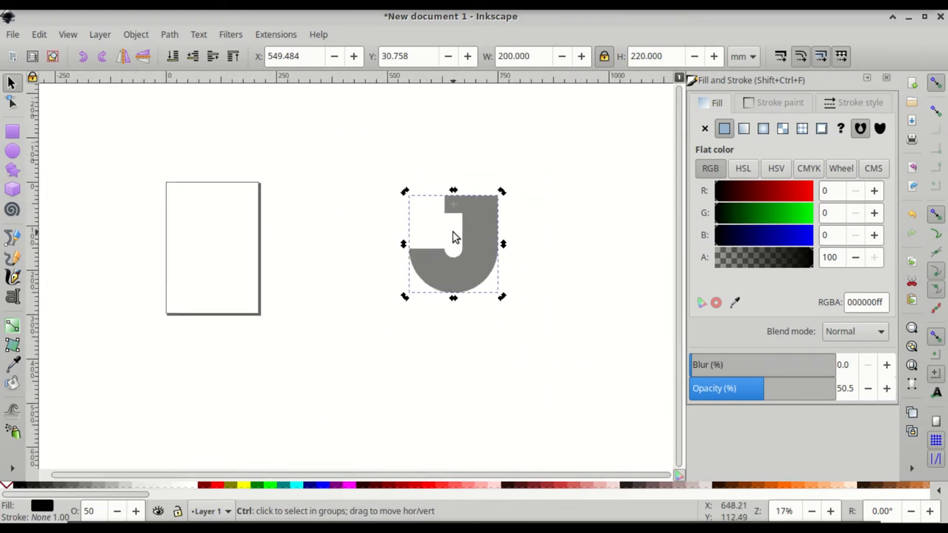
pyautogui.click(454, 244)
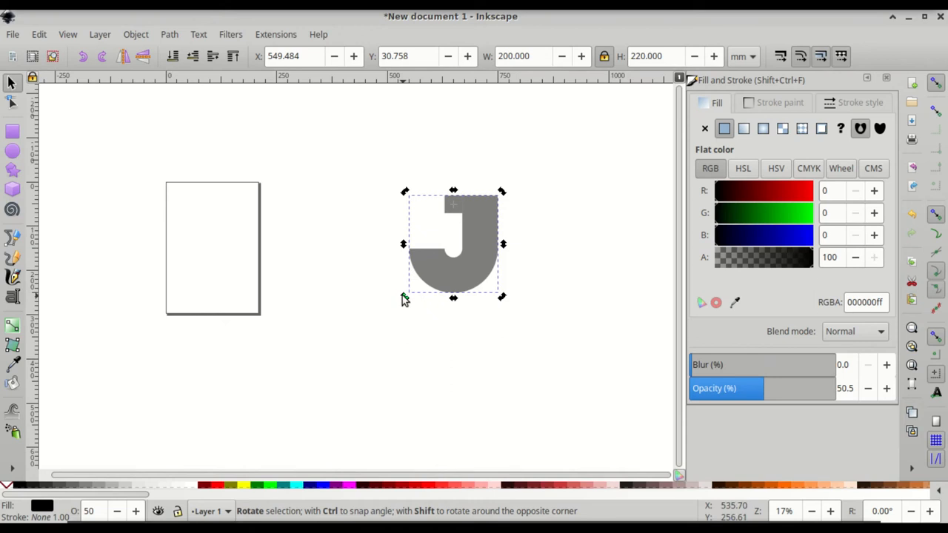
pyautogui.moveTo(406, 302)
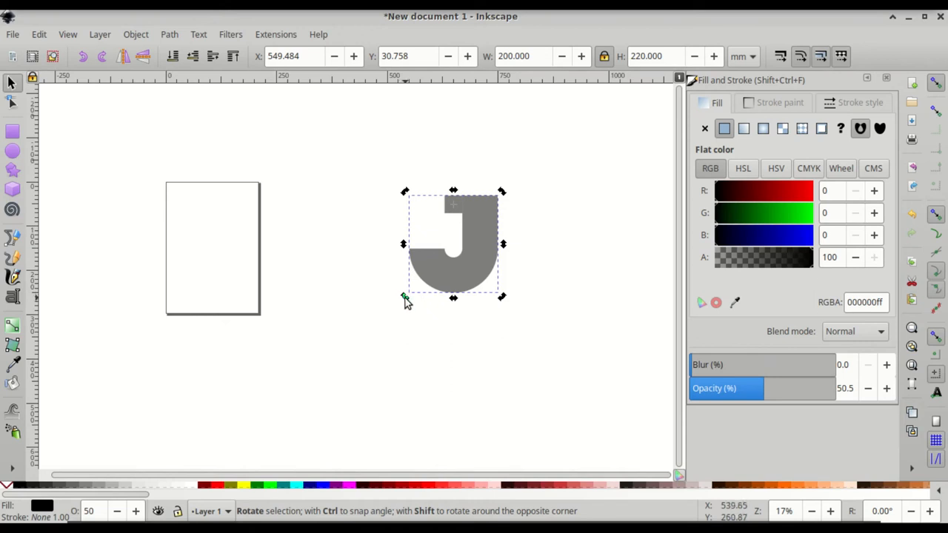
pyautogui.moveTo(405, 302)
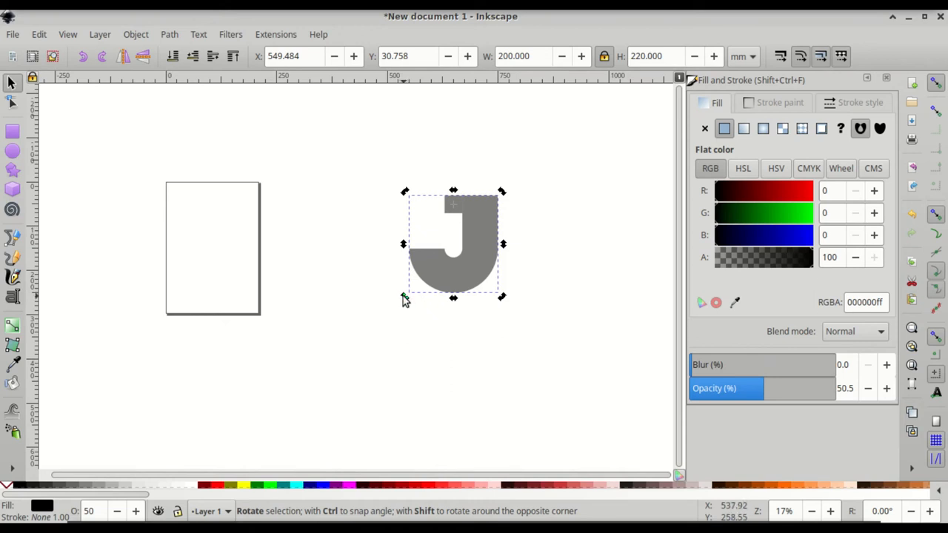
pyautogui.moveTo(404, 297); pyautogui.dragTo(415, 302)
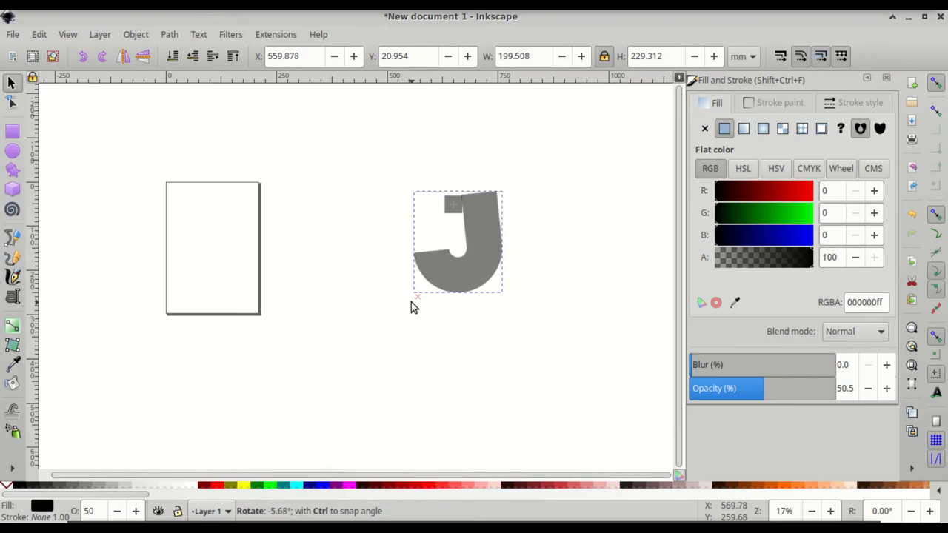
pyautogui.moveTo(415, 303); pyautogui.dragTo(466, 303)
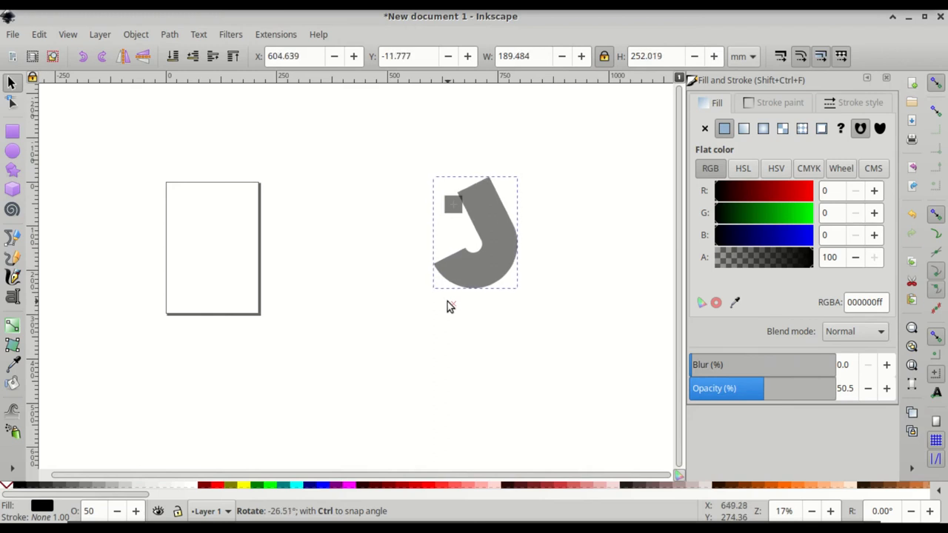
pyautogui.press('Escape')
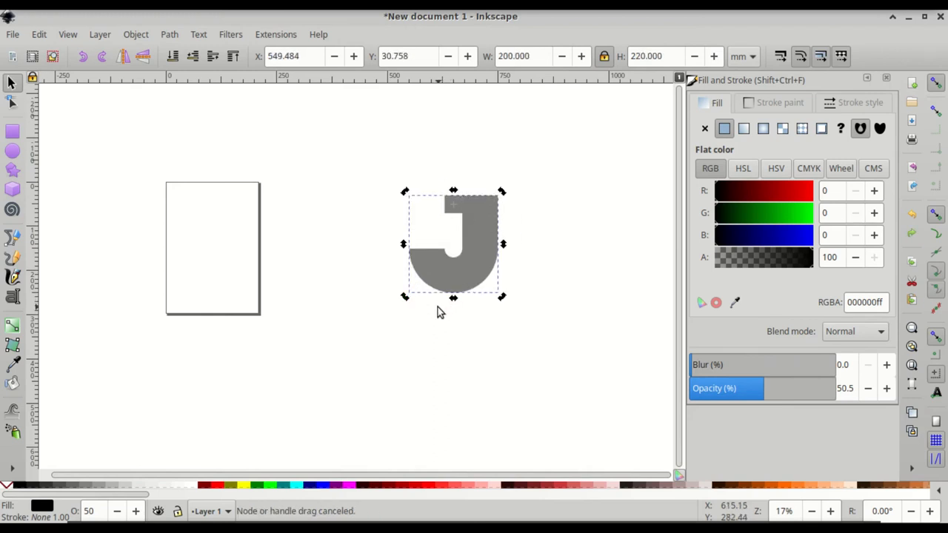
pyautogui.moveTo(455, 278)
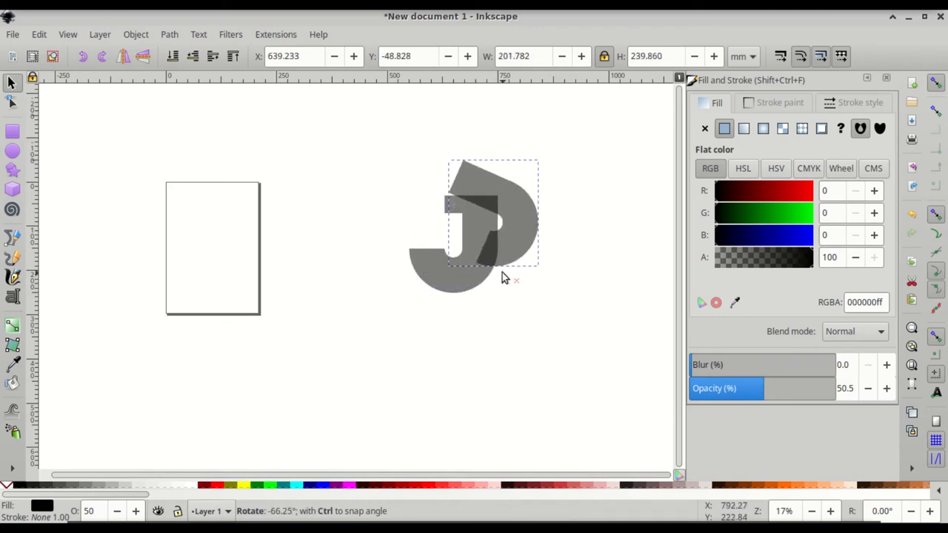
# - Rotate the J copy 180 degrees around the pivot so it sits above the original
pyautogui.moveTo(504, 278); pyautogui.dragTo(544, 189)
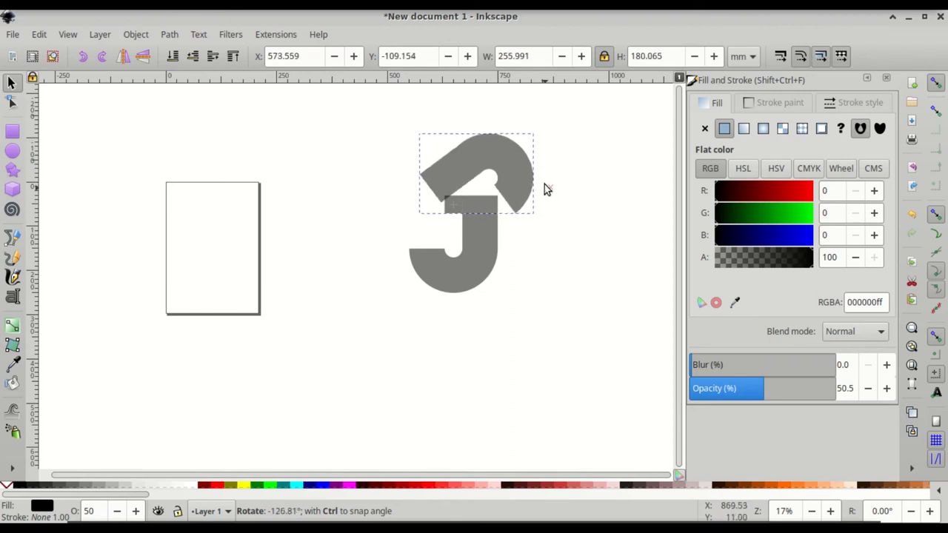
pyautogui.moveTo(546, 187); pyautogui.dragTo(493, 121)
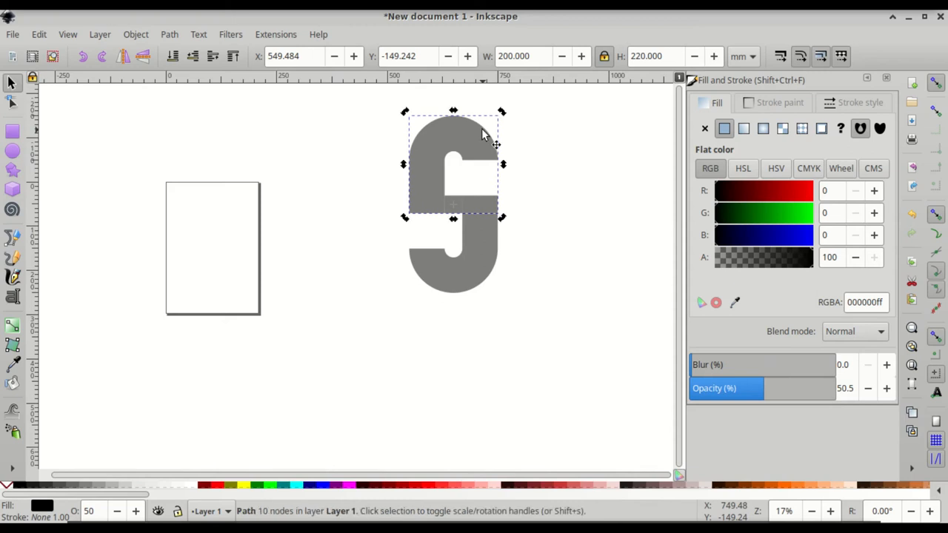
pyautogui.moveTo(478, 137)
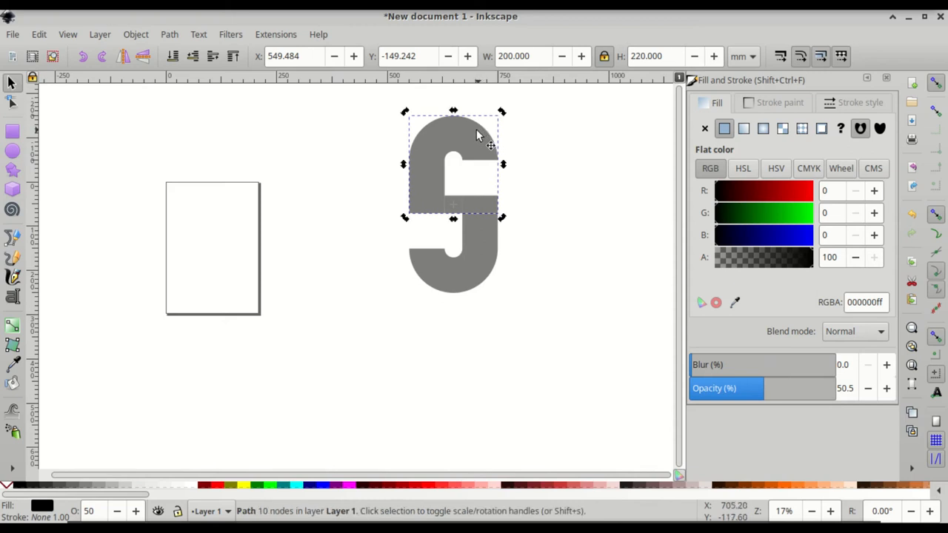
pyautogui.moveTo(507, 266)
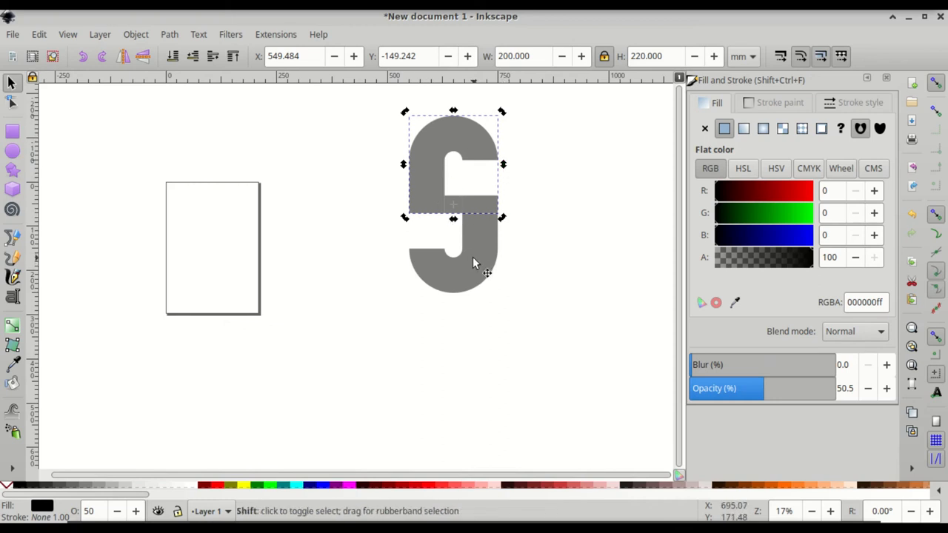
# - Select both J shapes and rotate the copied pair a quarter turn across the original
pyautogui.click(453, 266)
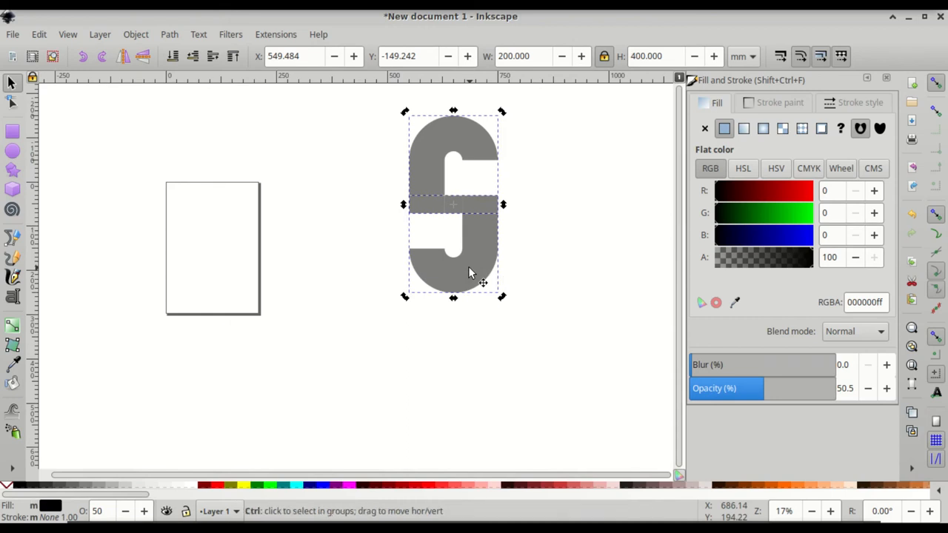
pyautogui.click(453, 203)
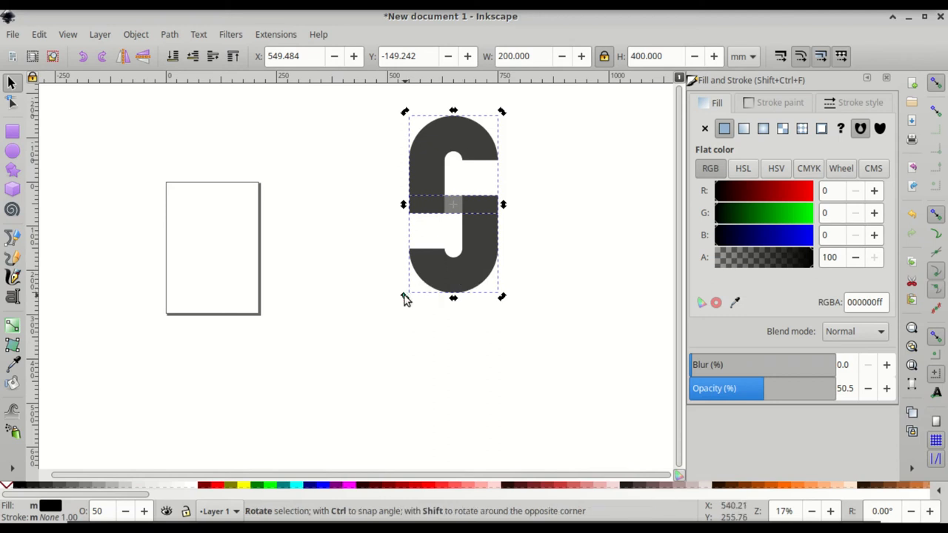
pyautogui.moveTo(405, 298); pyautogui.dragTo(522, 263)
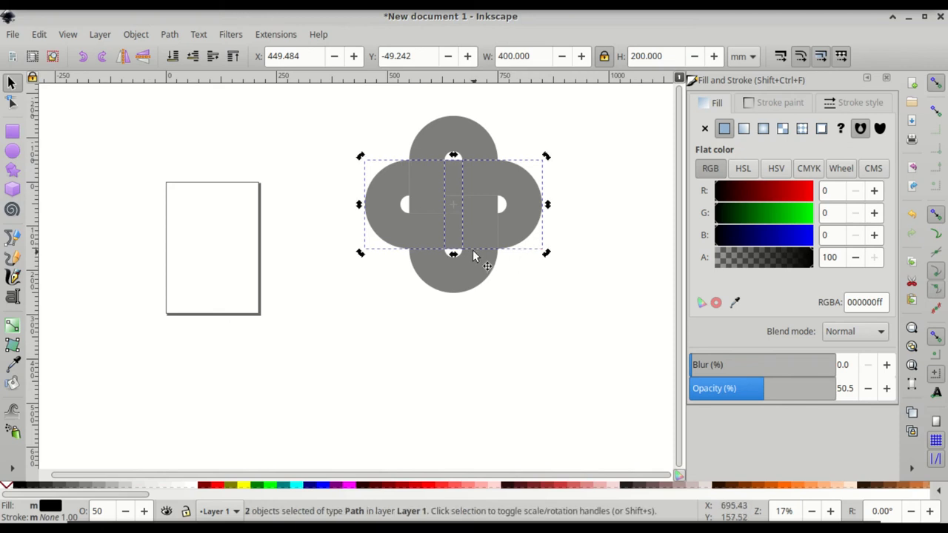
pyautogui.moveTo(444, 317)
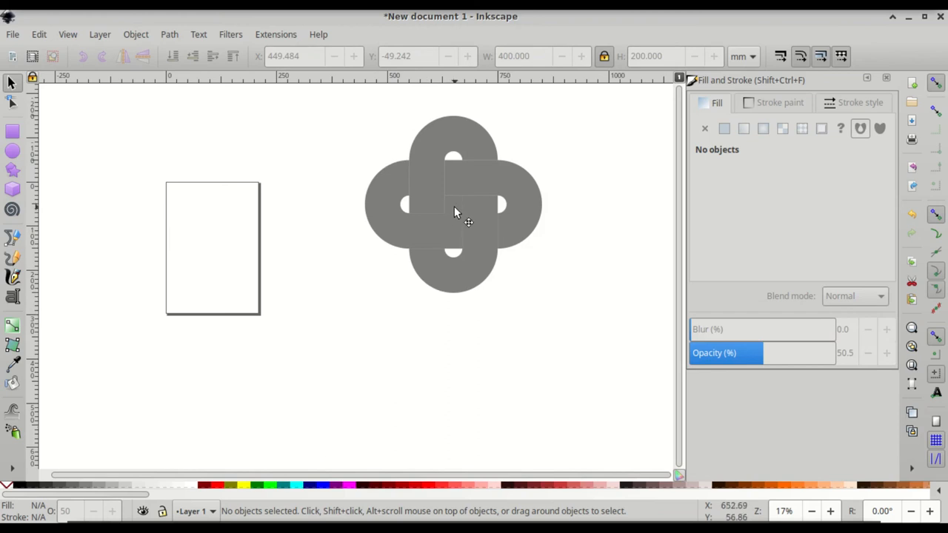
# - Select all four J shapes and raise their opacity to 100%
pyautogui.click(453, 200)
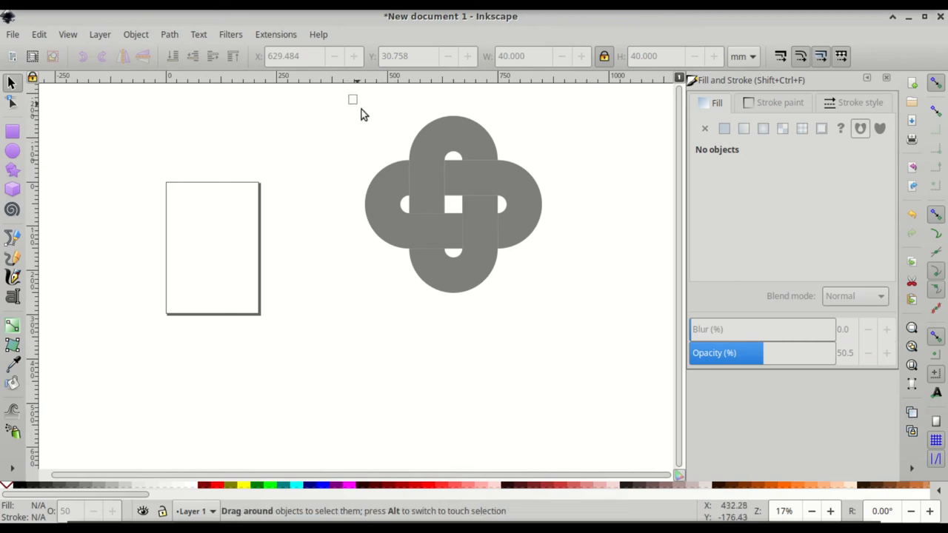
pyautogui.moveTo(353, 100); pyautogui.dragTo(592, 341)
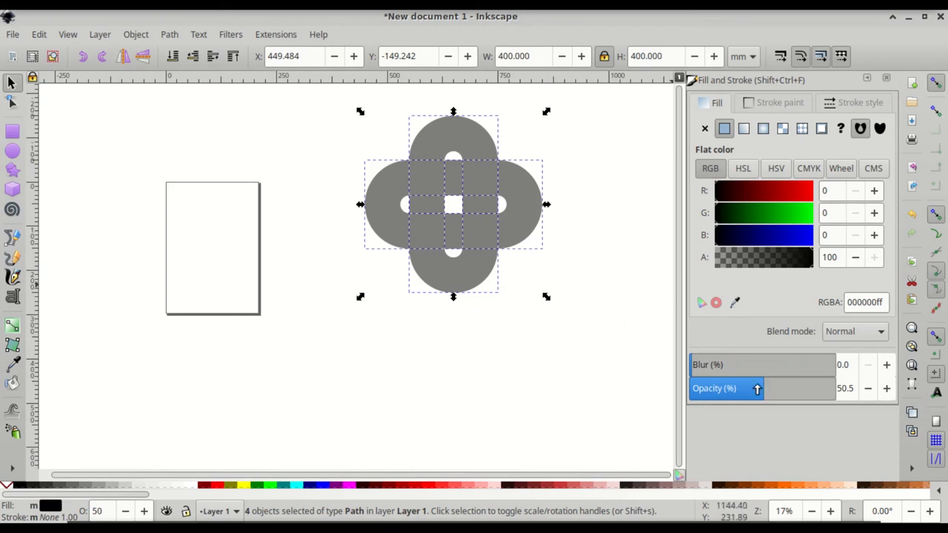
pyautogui.moveTo(757, 388); pyautogui.dragTo(816, 388)
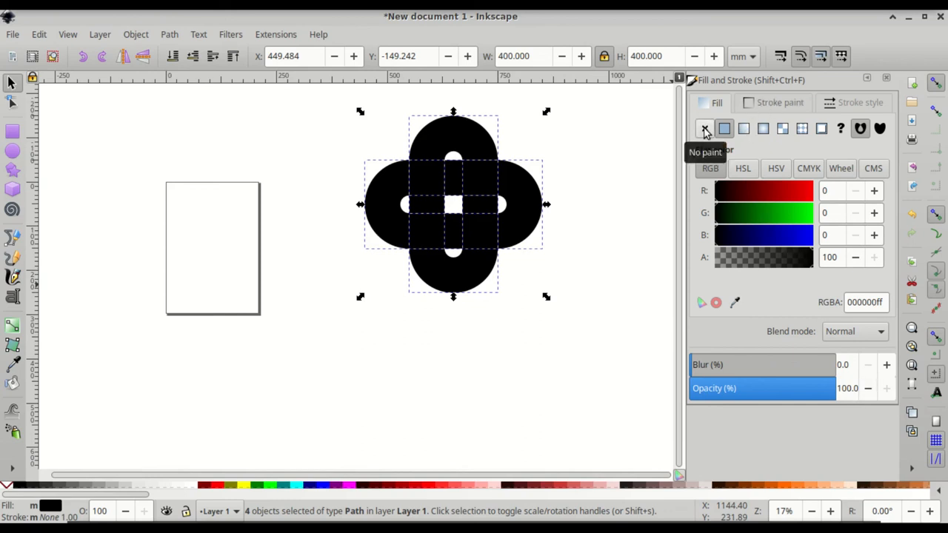
# - Set no fill, flat black stroke, and 10 mm stroke width on the four J shapes
pyautogui.click(703, 128)
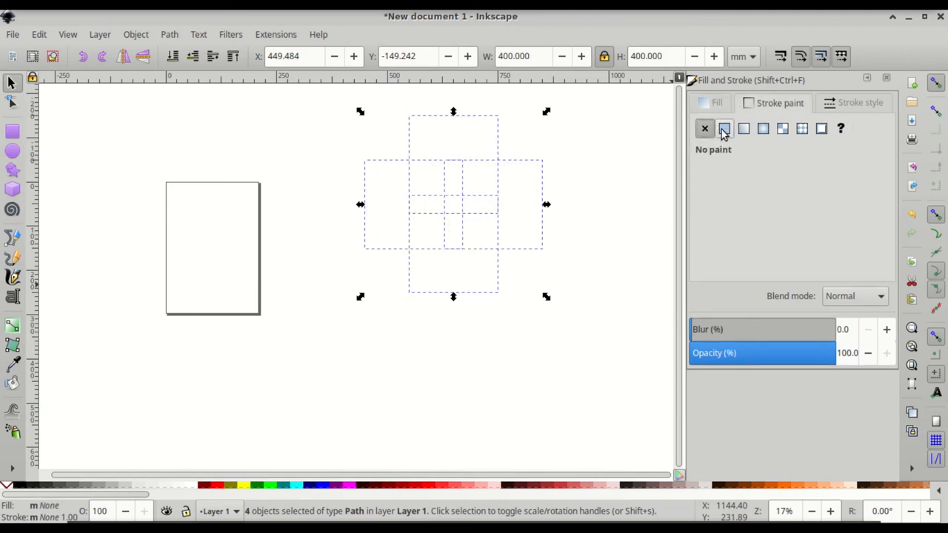
pyautogui.click(724, 128)
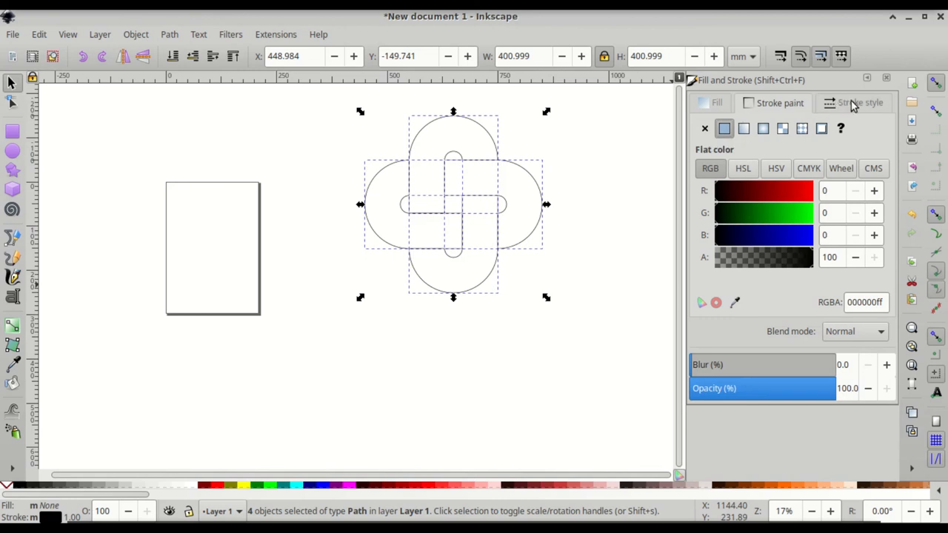
pyautogui.click(859, 103)
pyautogui.write('10')
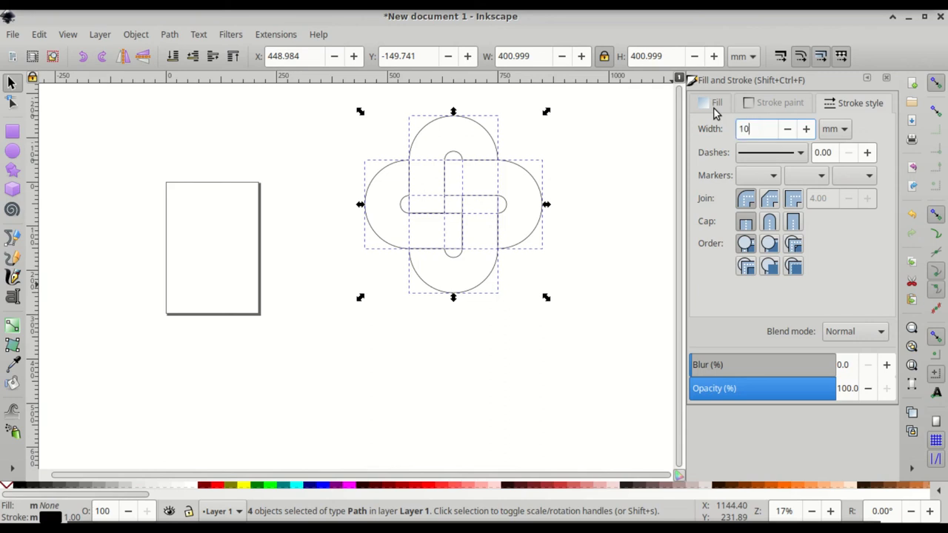
pyautogui.press('Return')
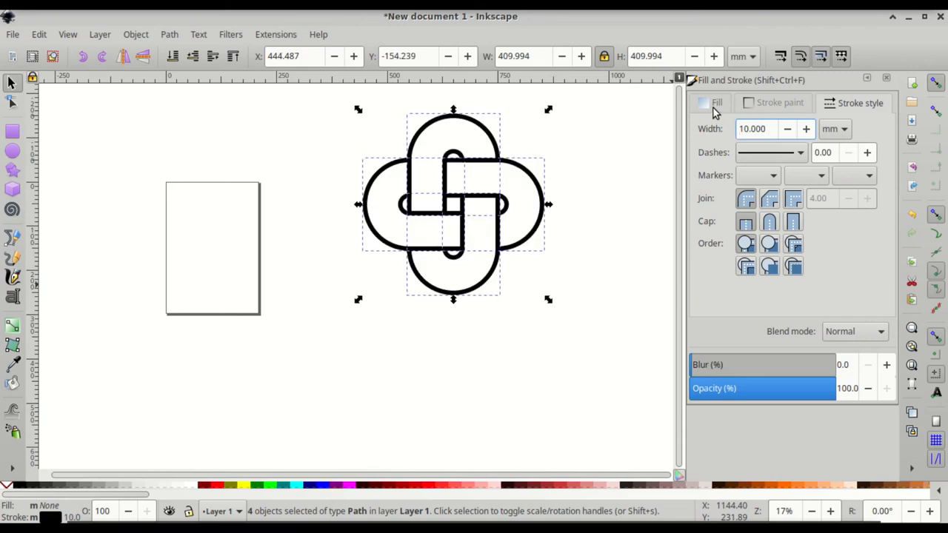
pyautogui.moveTo(437, 138)
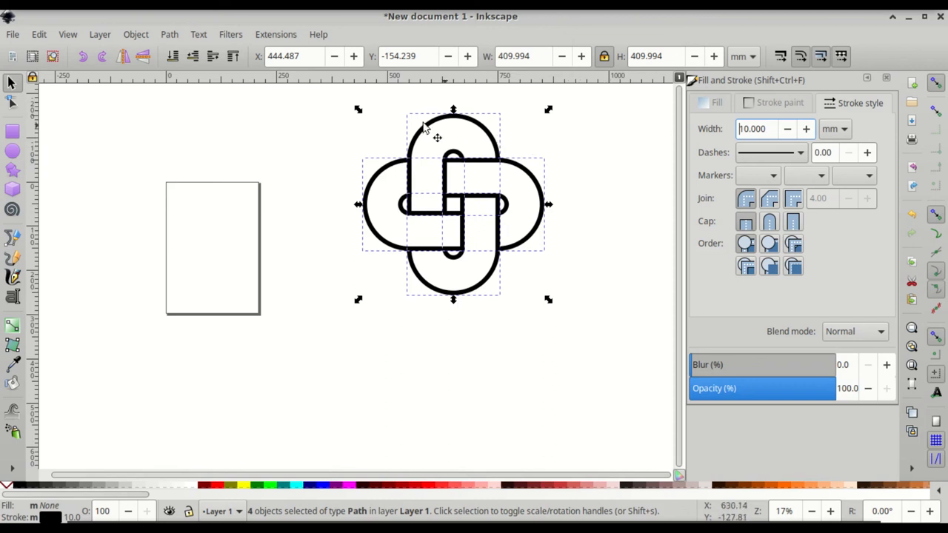
pyautogui.moveTo(593, 217)
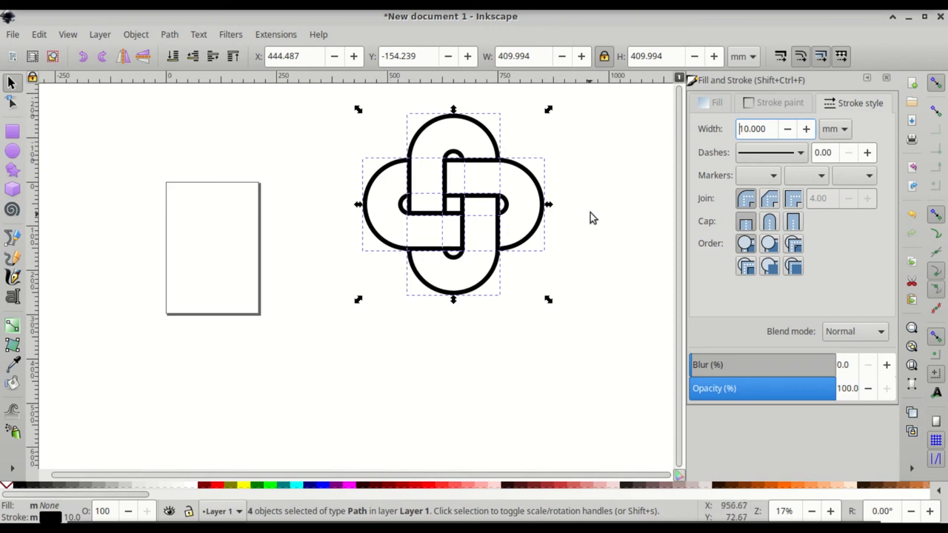
pyautogui.moveTo(624, 197)
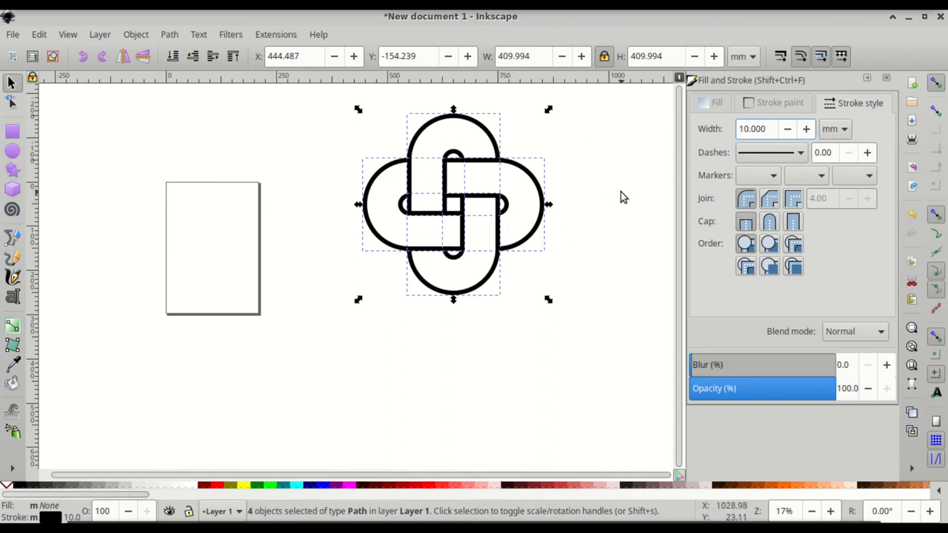
pyautogui.click(630, 193)
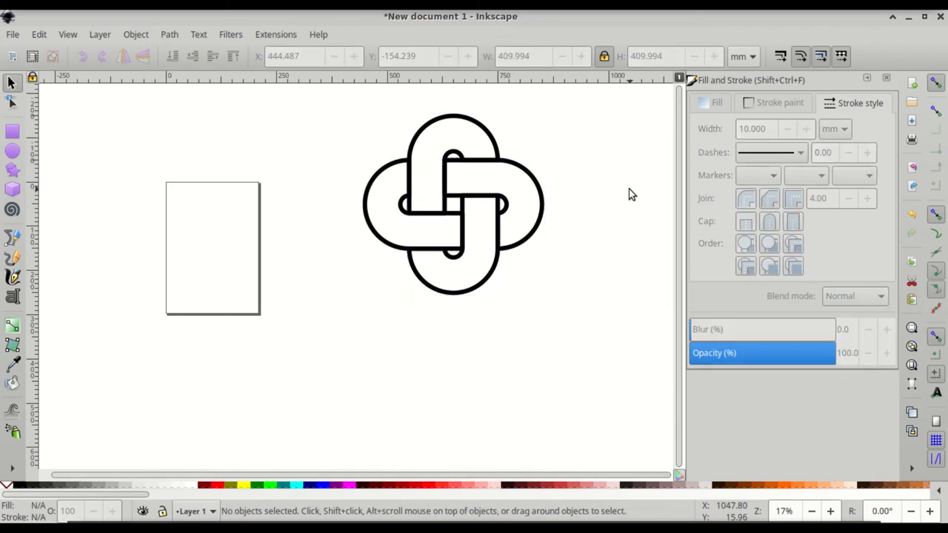
pyautogui.moveTo(572, 153)
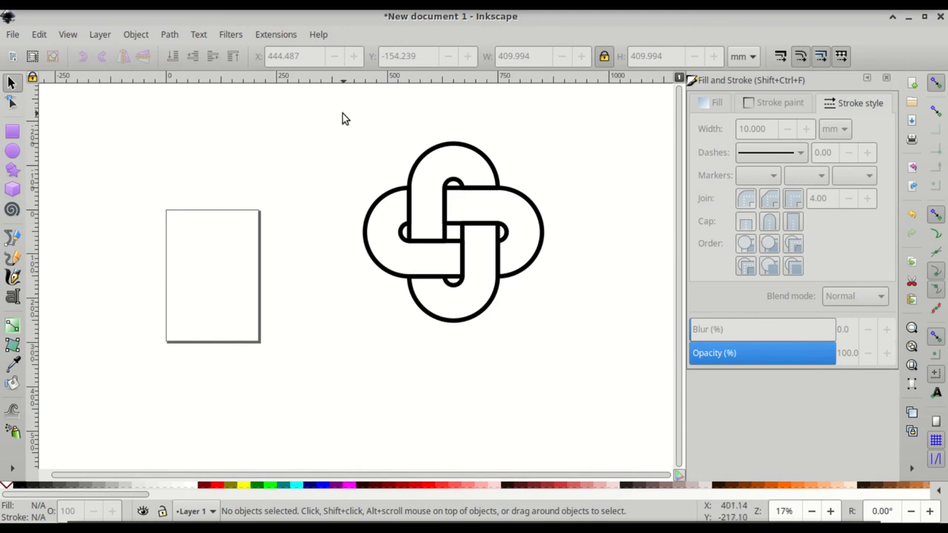
pyautogui.moveTo(343, 118); pyautogui.dragTo(607, 359)
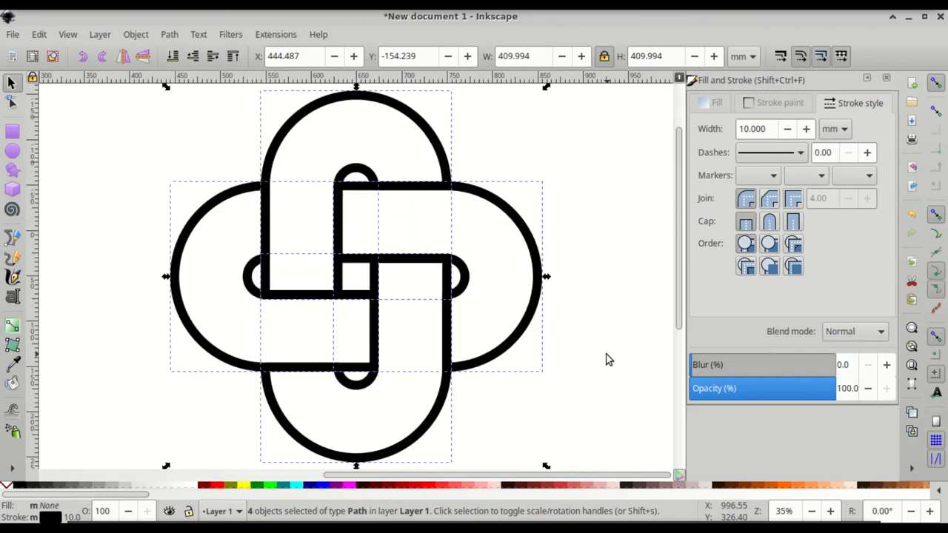
pyautogui.moveTo(617, 236)
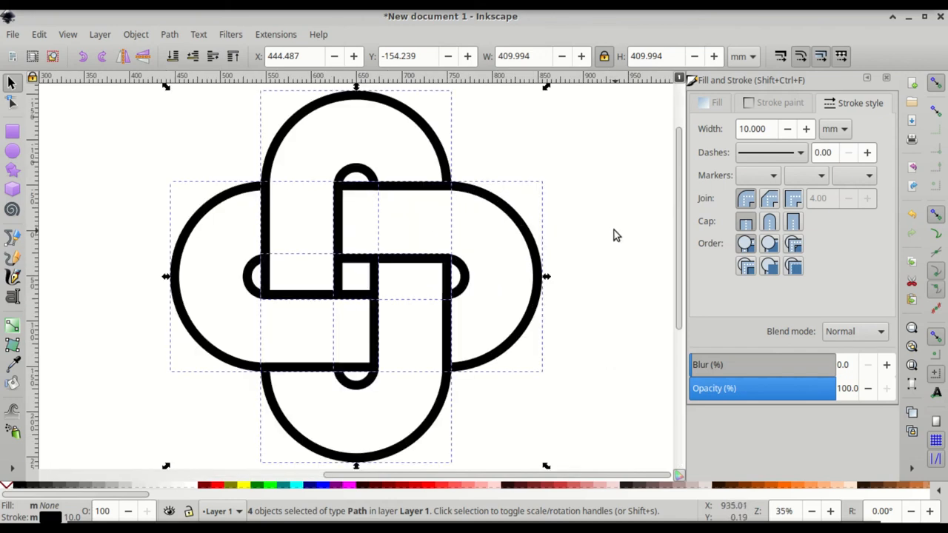
pyautogui.click(607, 231)
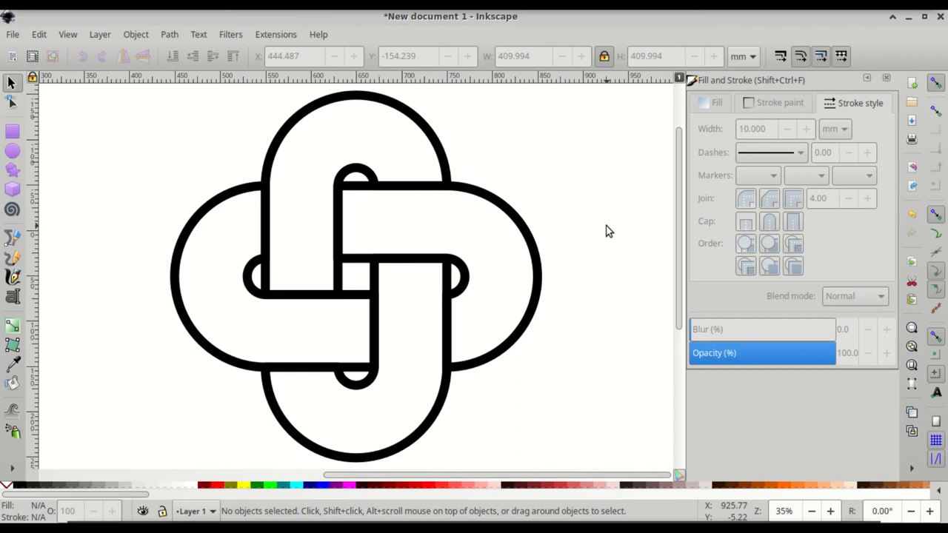
pyautogui.moveTo(652, 209)
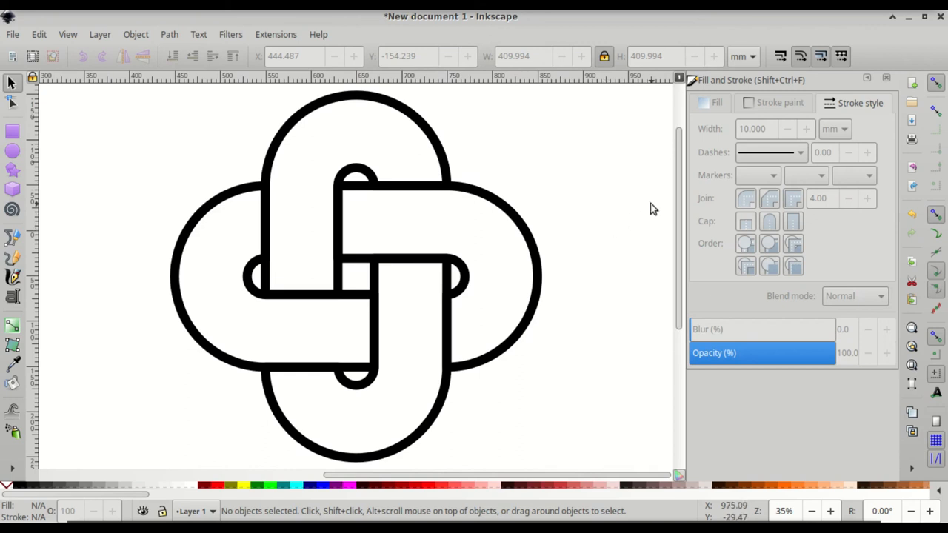
pyautogui.moveTo(607, 205)
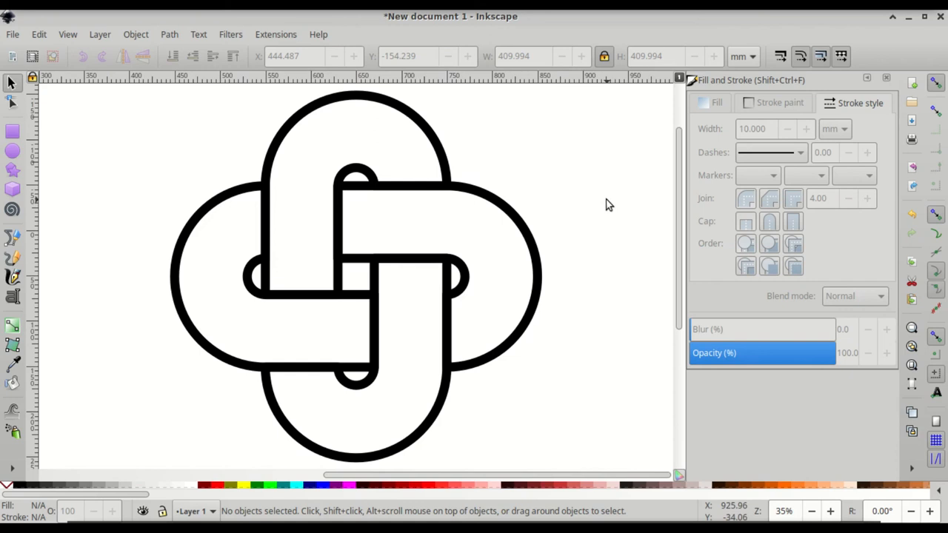